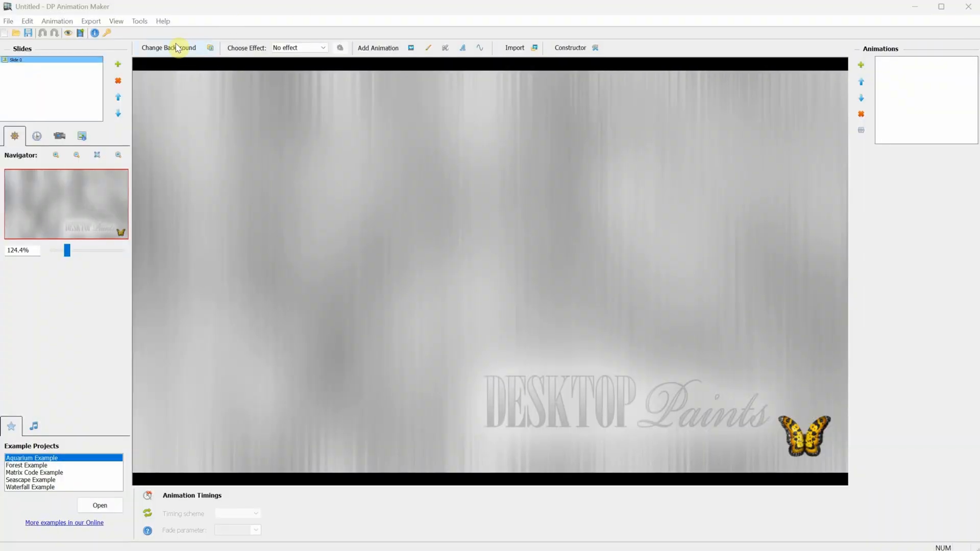
Set the sunlit underwater cave picture Background.jpg as the slide background
left_click(174, 46)
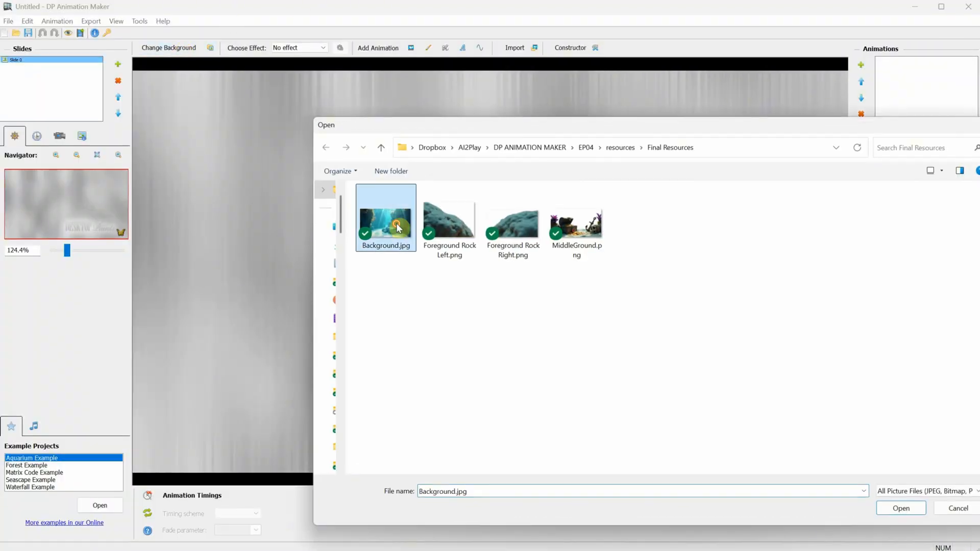
left_click(901, 508)
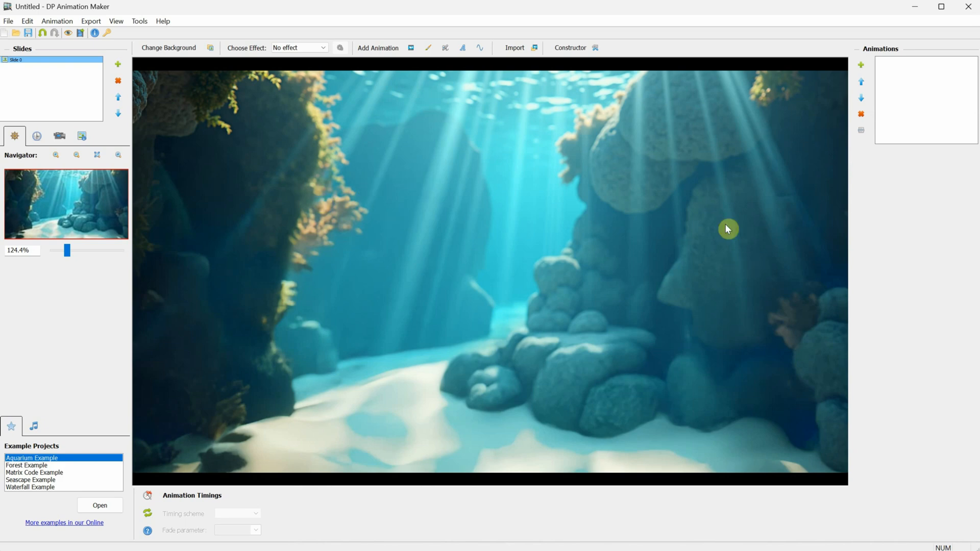
mouse_move(537, 55)
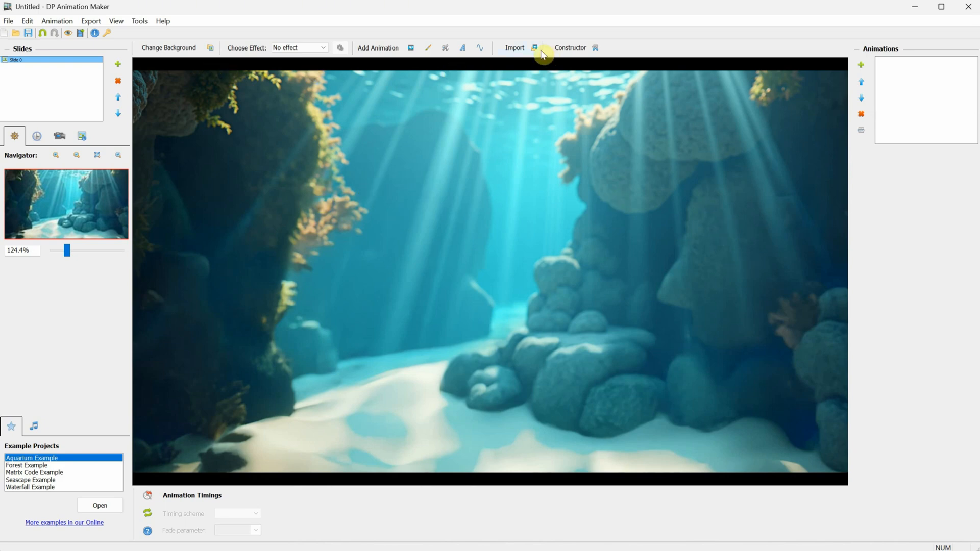
Import MiddleGround.png (treasure chest and skull) as a Still Object layer
left_click(535, 47)
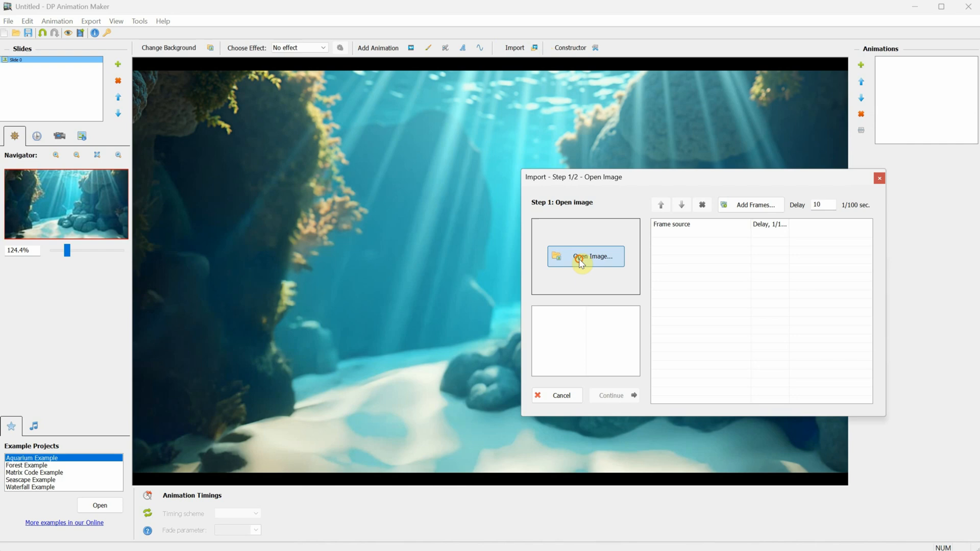
left_click(586, 256)
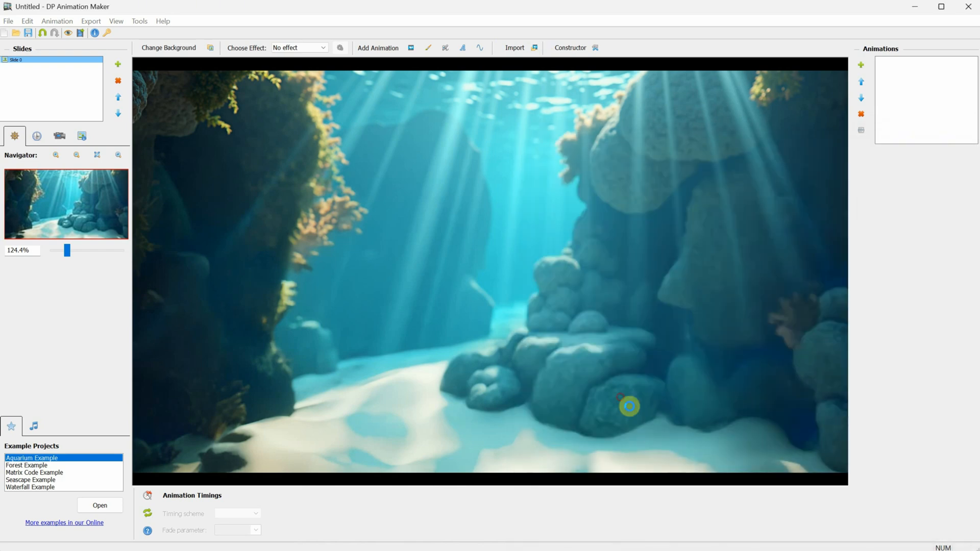
left_click(535, 47)
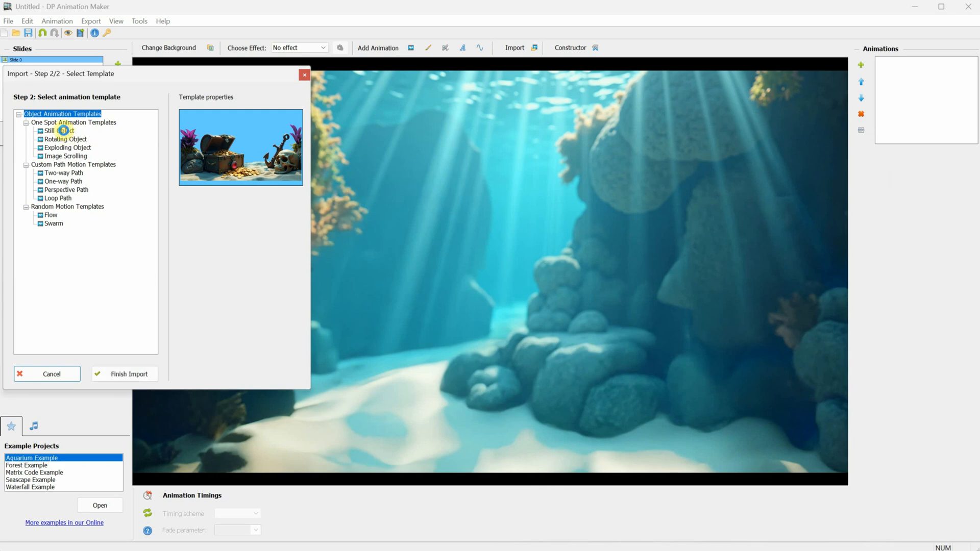
left_click(49, 131)
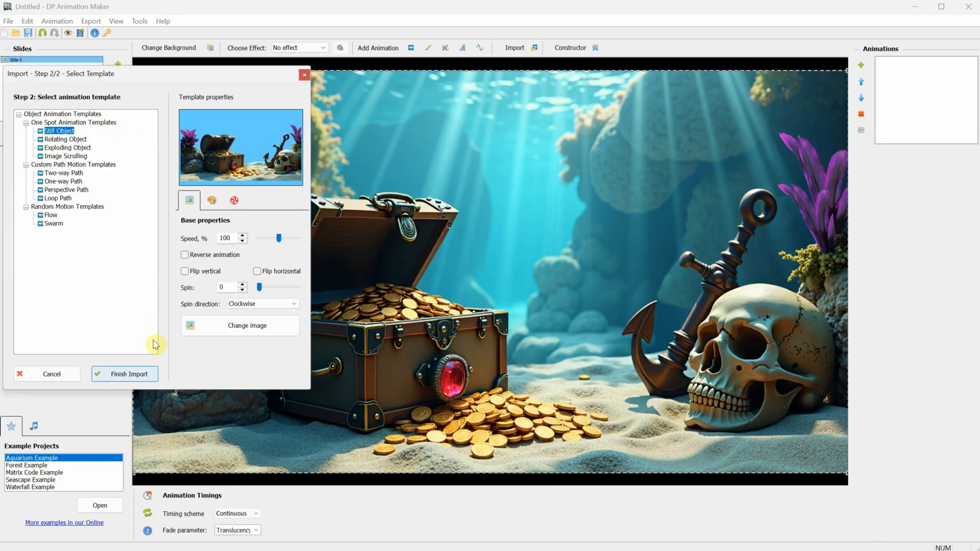
left_click(126, 373)
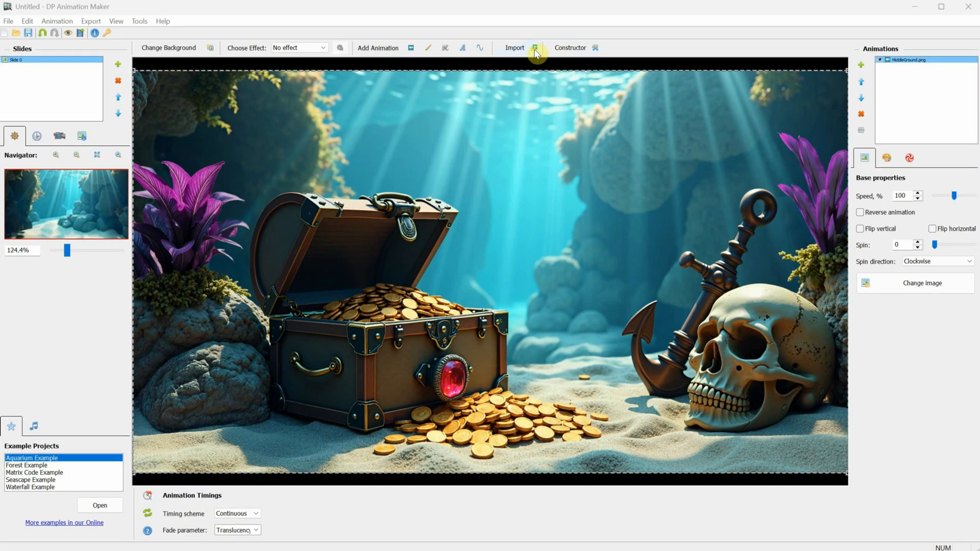
Import Foreground Rock Left.png as a still object and place it in the bottom-left corner
left_click(535, 47)
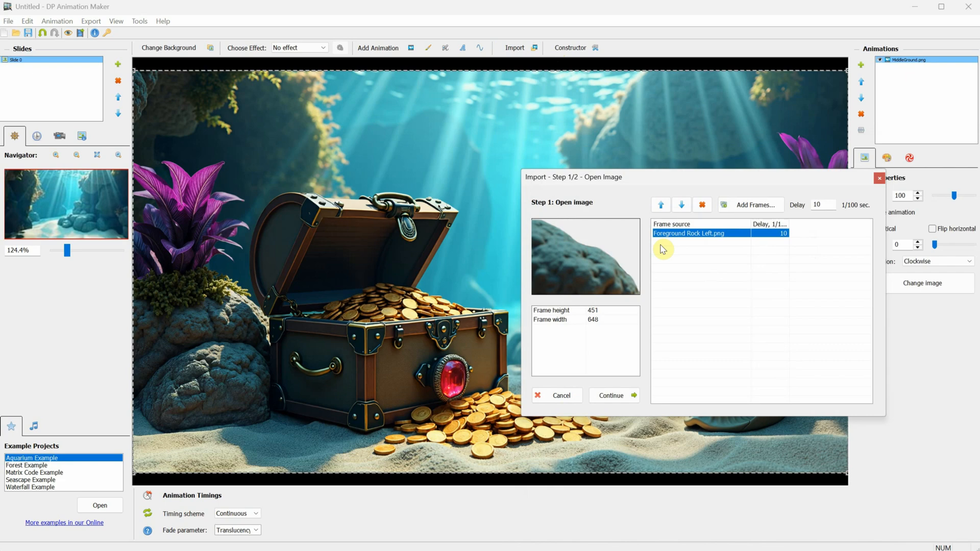
left_click(613, 395)
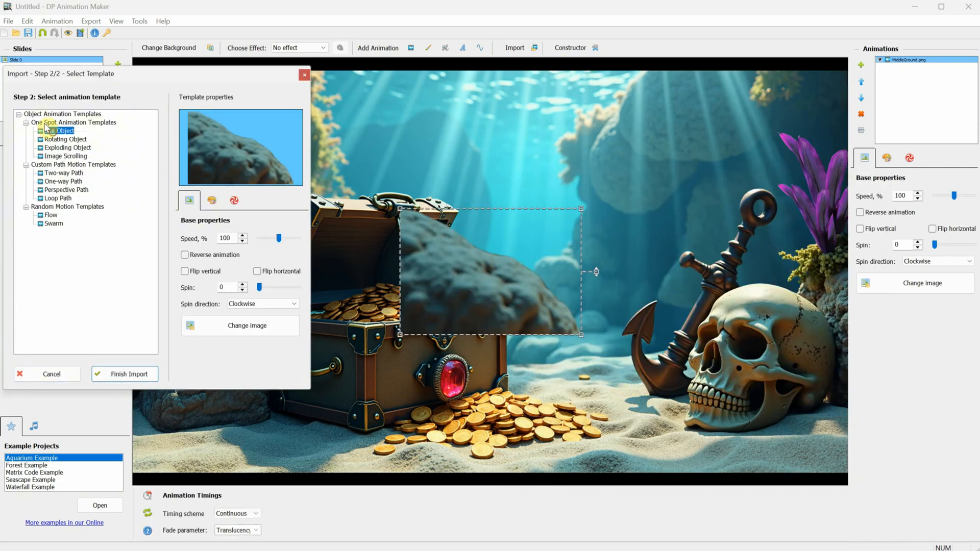
left_click(124, 374)
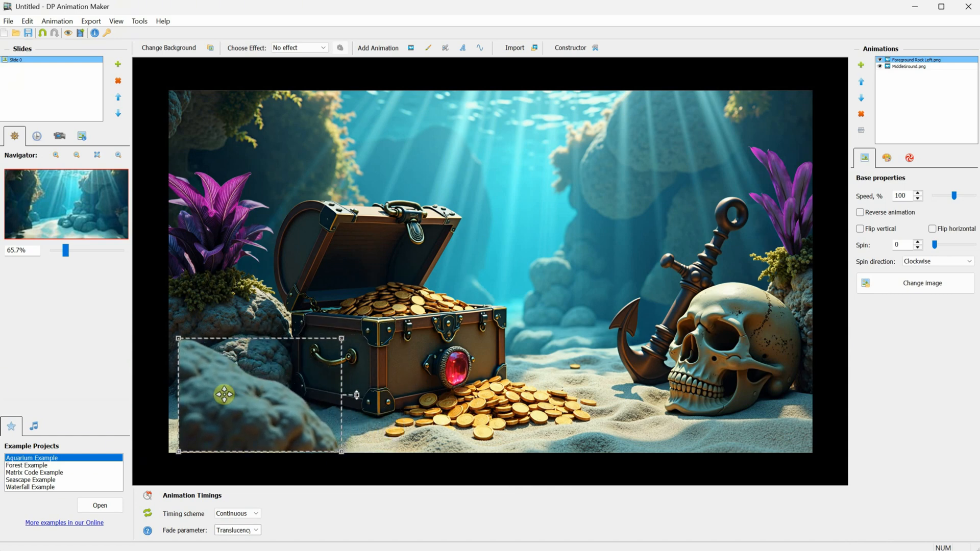
left_click_drag(226, 392, 212, 398)
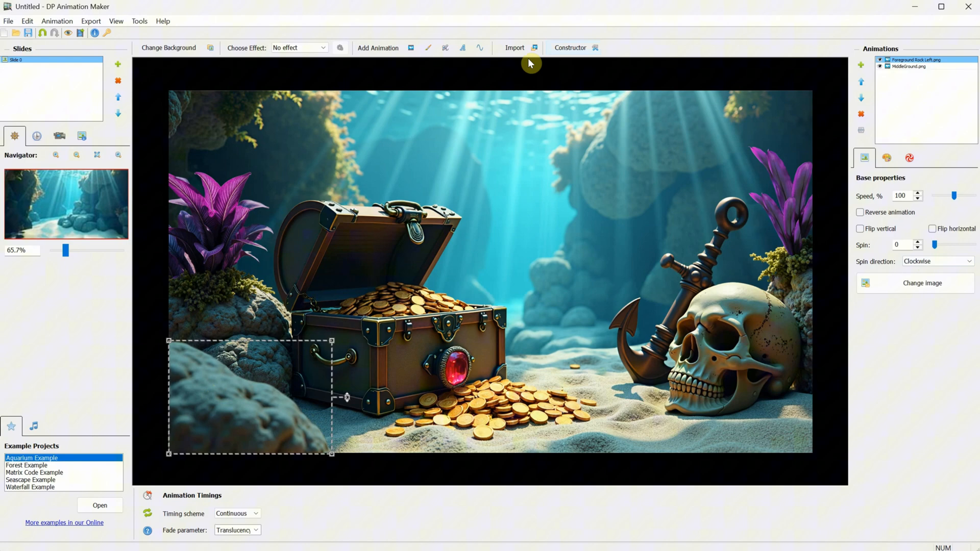
Import Foreground Rock Right.png as a still object for the bottom-right corner
left_click(515, 47)
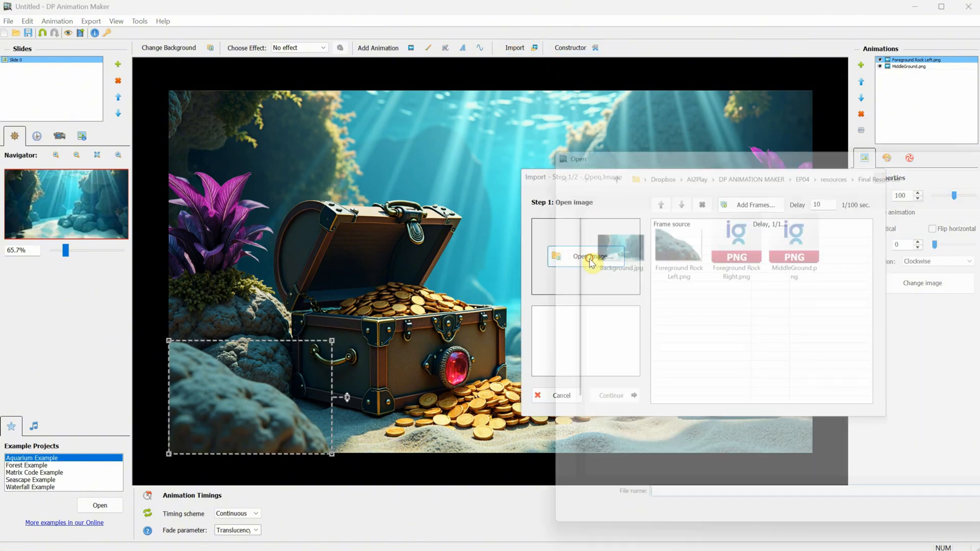
left_click(723, 249)
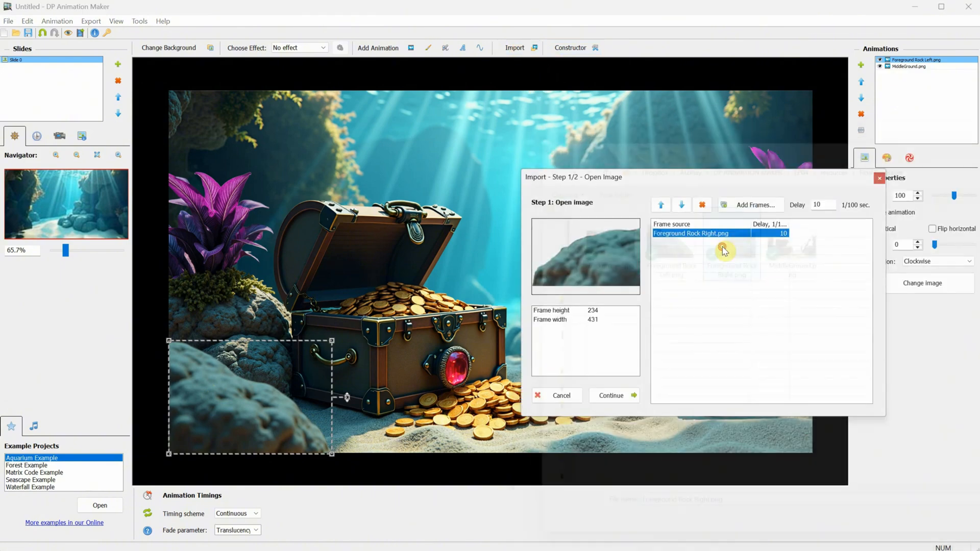
left_click(610, 396)
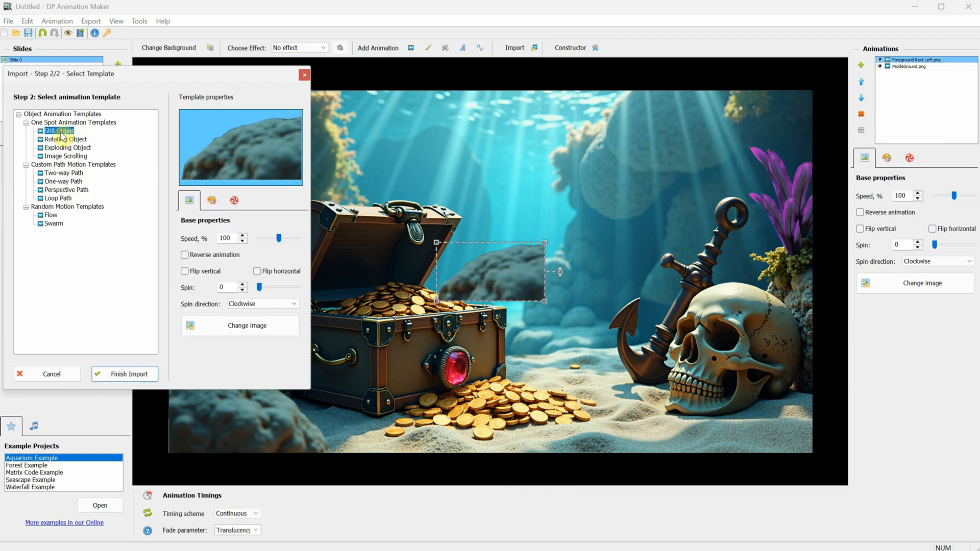
left_click(124, 373)
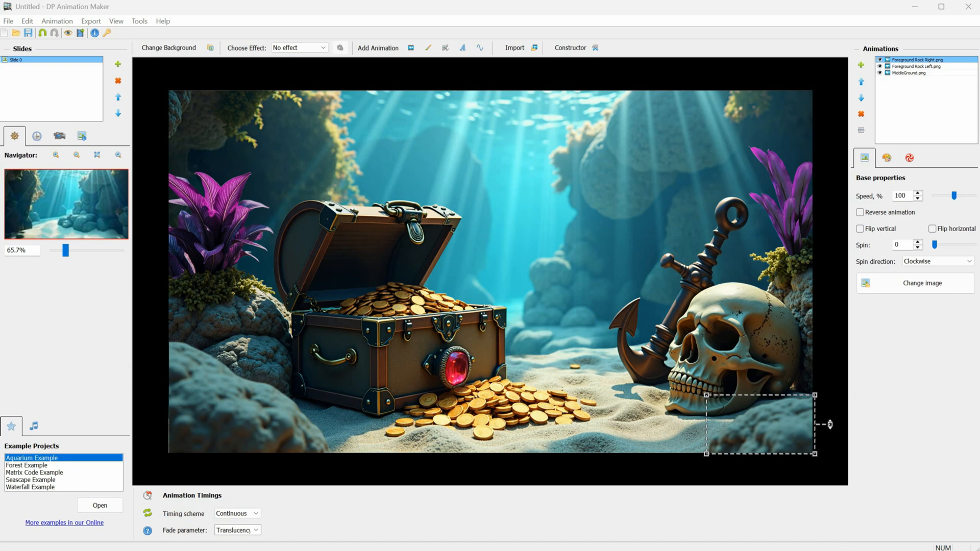
mouse_move(411, 48)
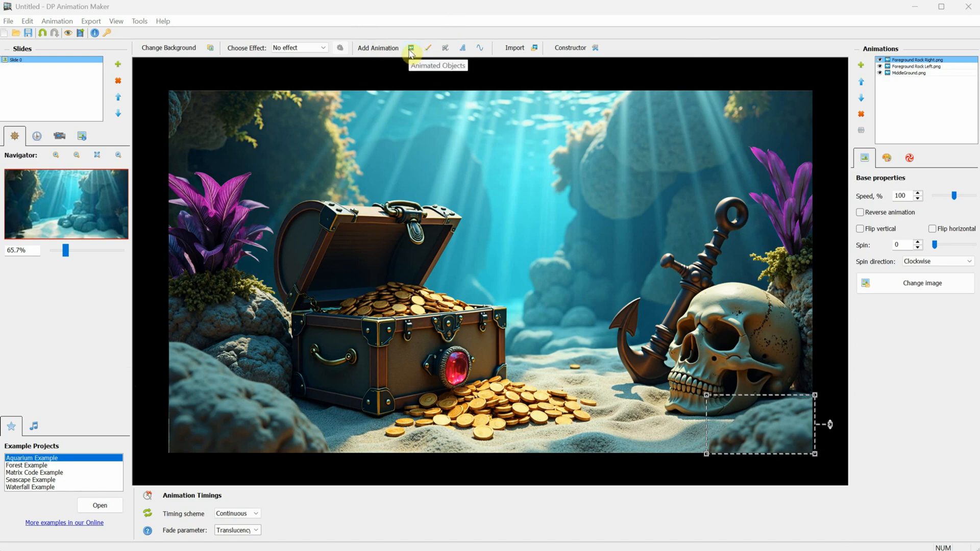
Add the Tropical fish 1 animation from the Fish library to the scene
left_click(412, 48)
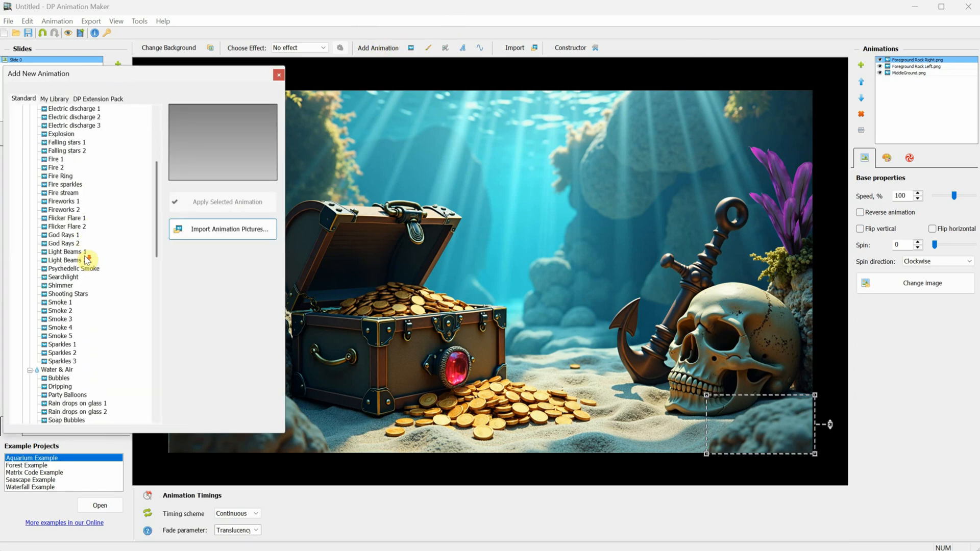
left_click(70, 209)
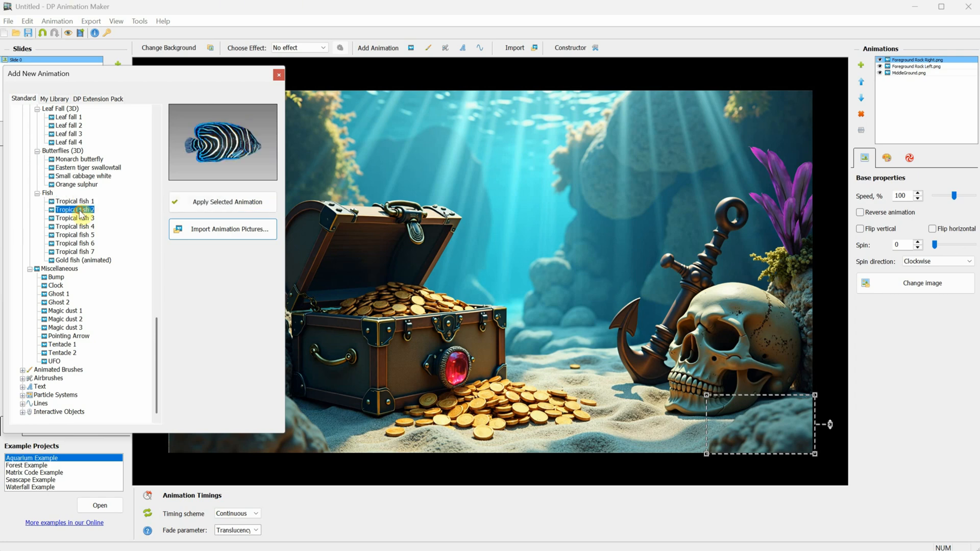
left_click(74, 201)
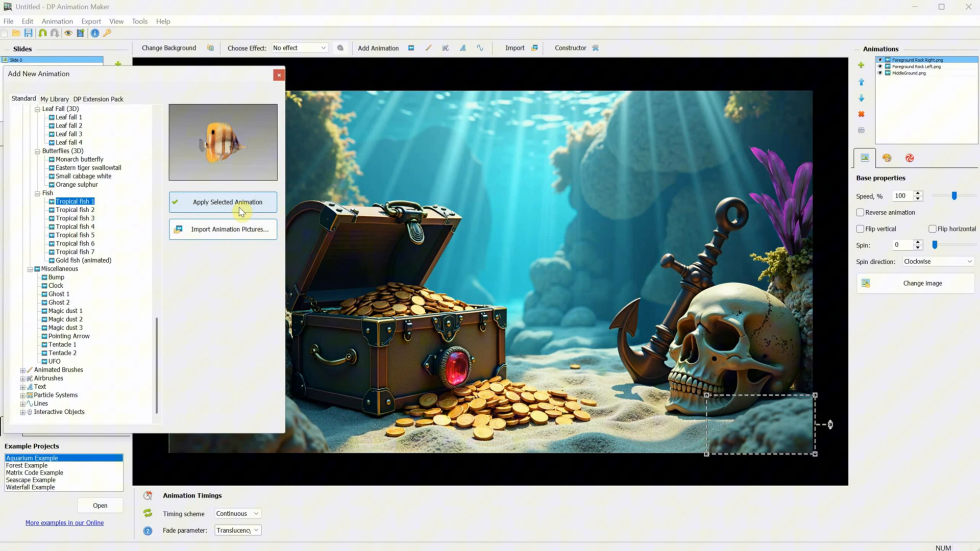
left_click(228, 202)
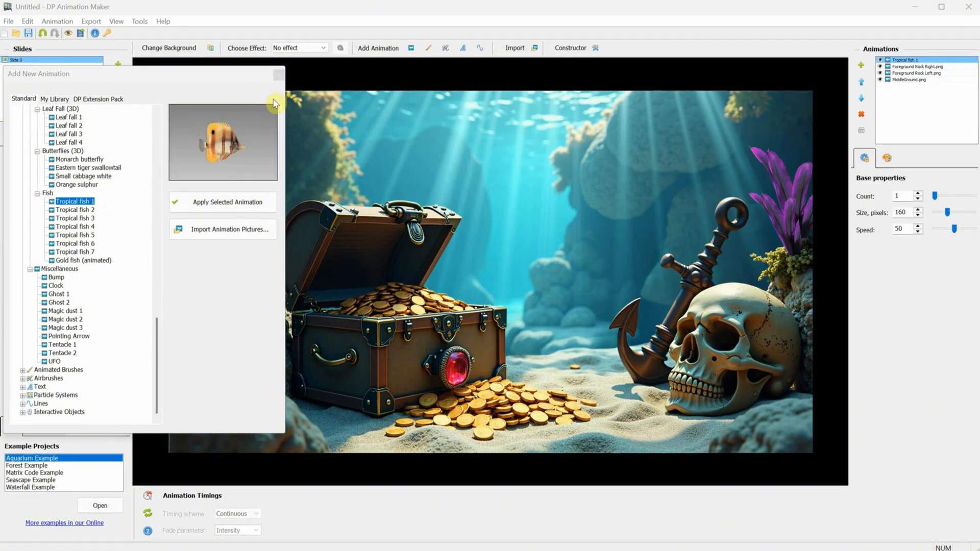
left_click(228, 202)
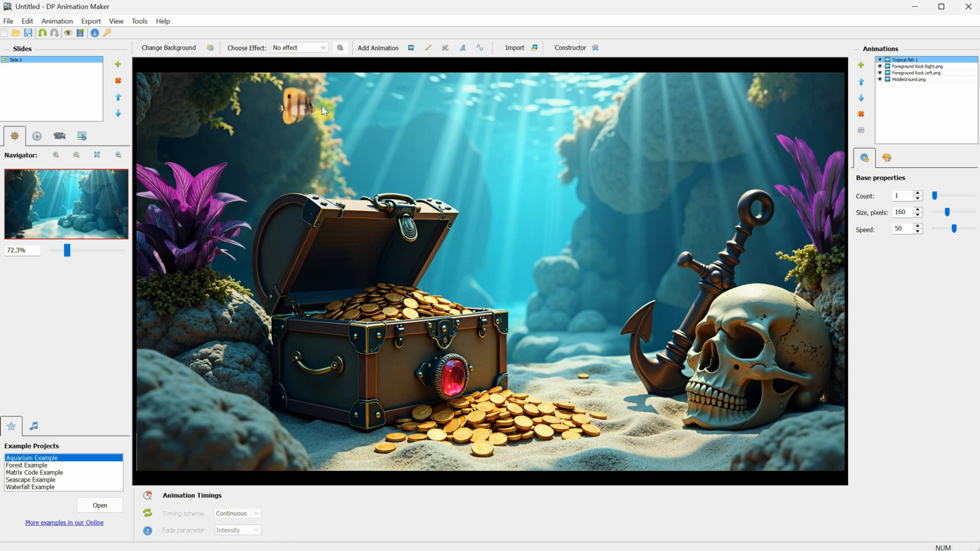
Send the fish layer behind the other objects, adjust count and keep the fish near full size
left_click_drag(936, 196, 948, 196)
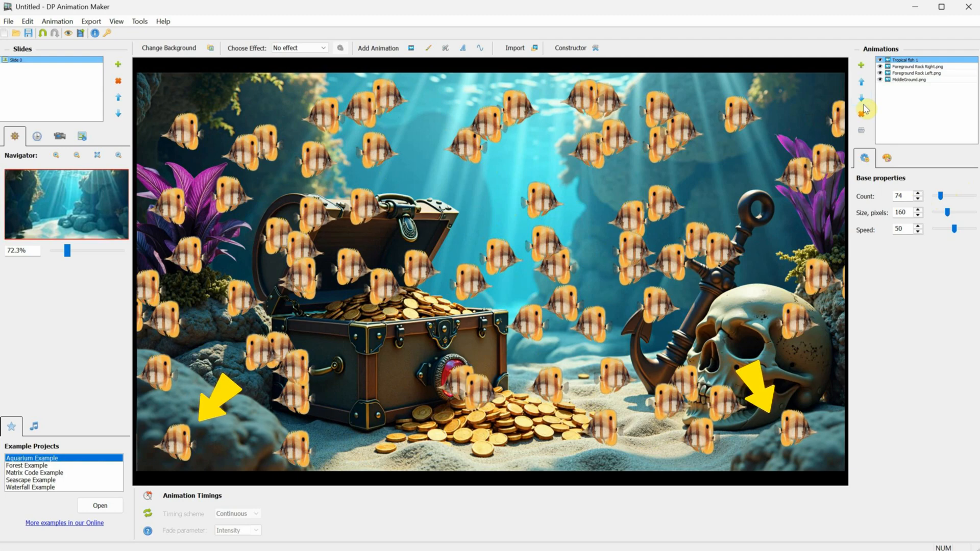
left_click(860, 98)
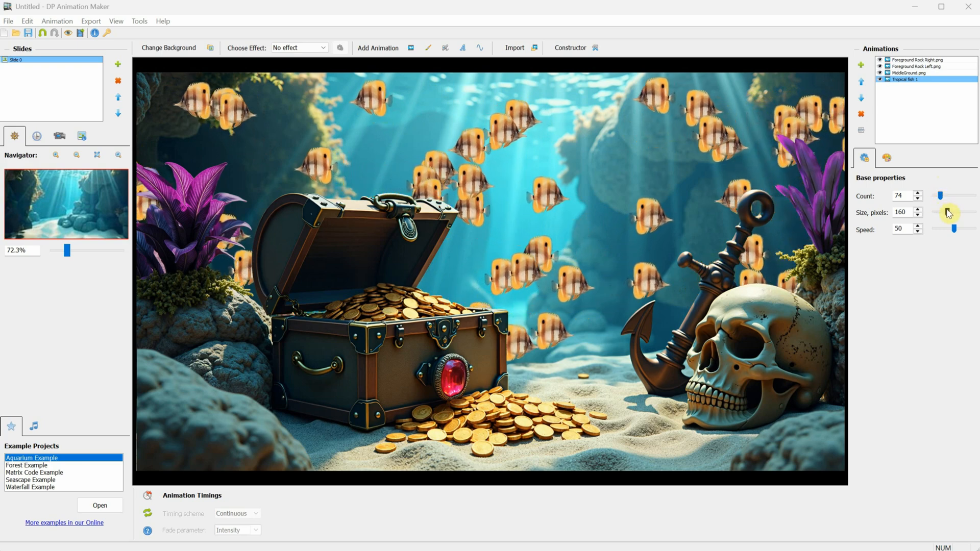
left_click_drag(948, 212, 931, 212)
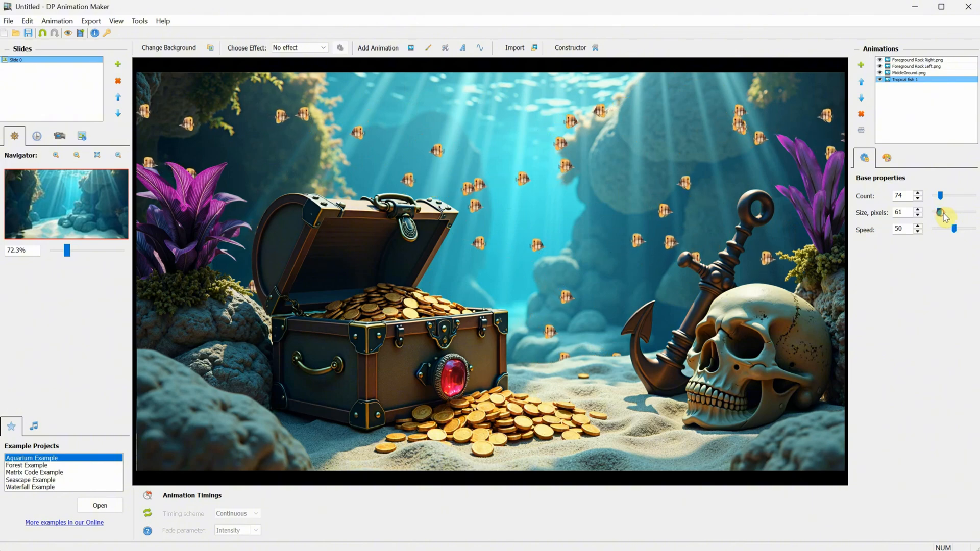
left_click_drag(950, 216, 953, 227)
type("2")
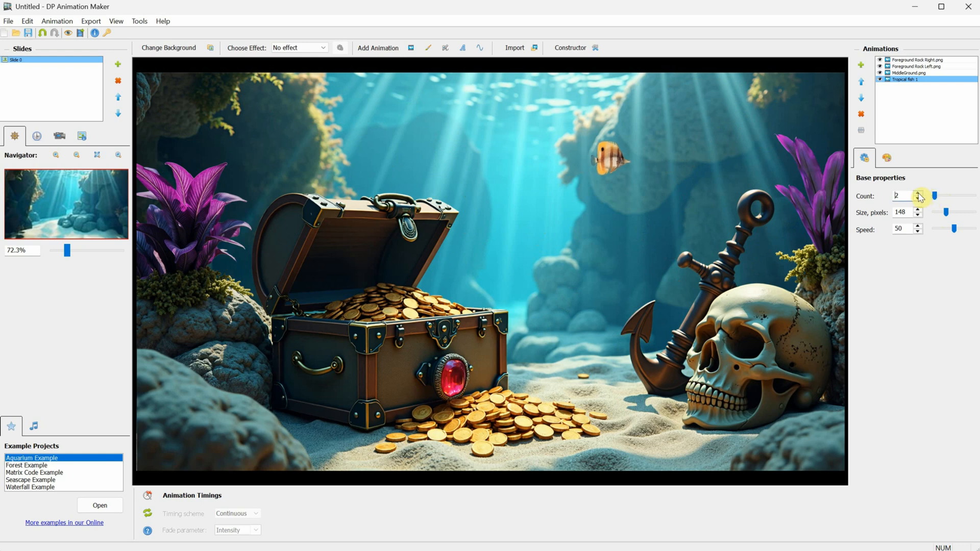
left_click(919, 194)
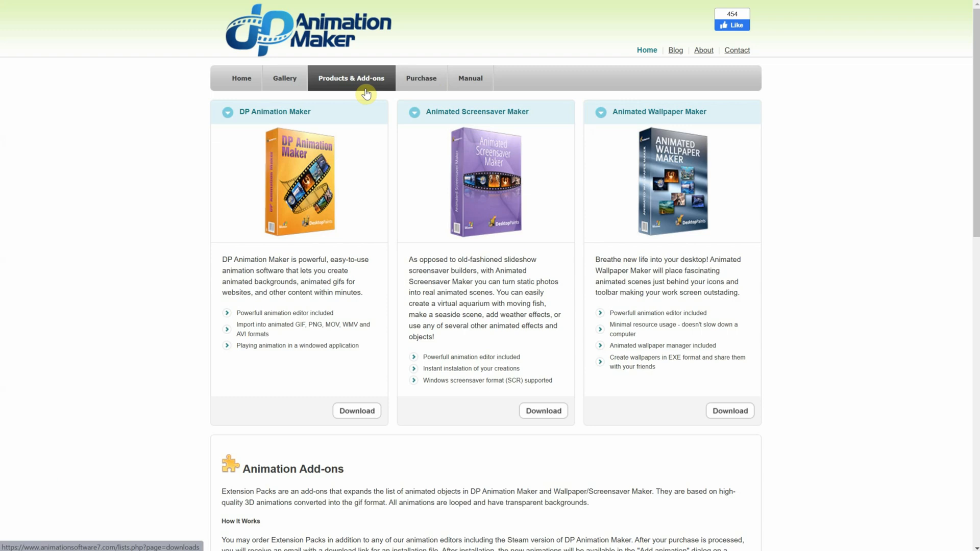
Scroll the DP Animation Maker site to the Animation Add-ons section
scroll("down", 3)
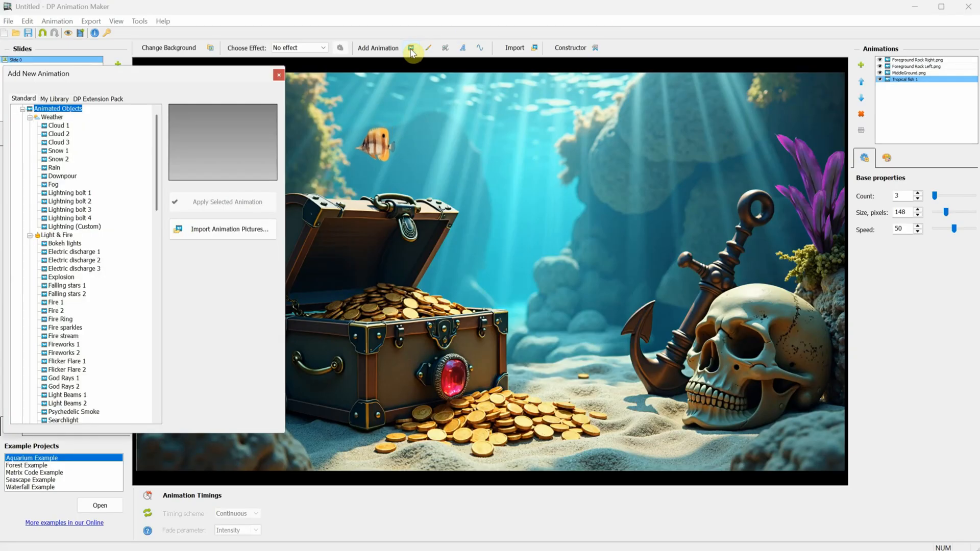
Browse the extension pack fish, try Black moor, Guppy and Tigerfish, then remove the trial layers
left_click(98, 99)
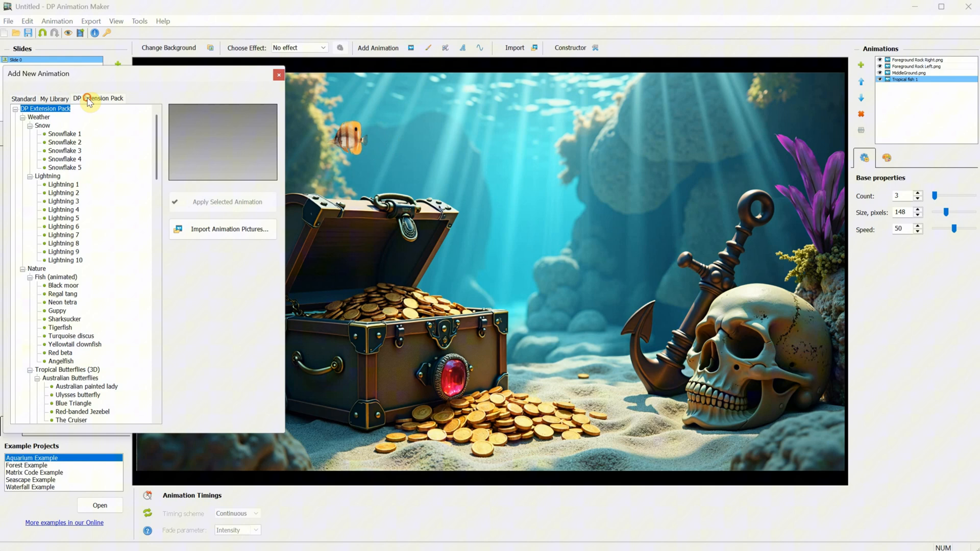
scroll("down", 3)
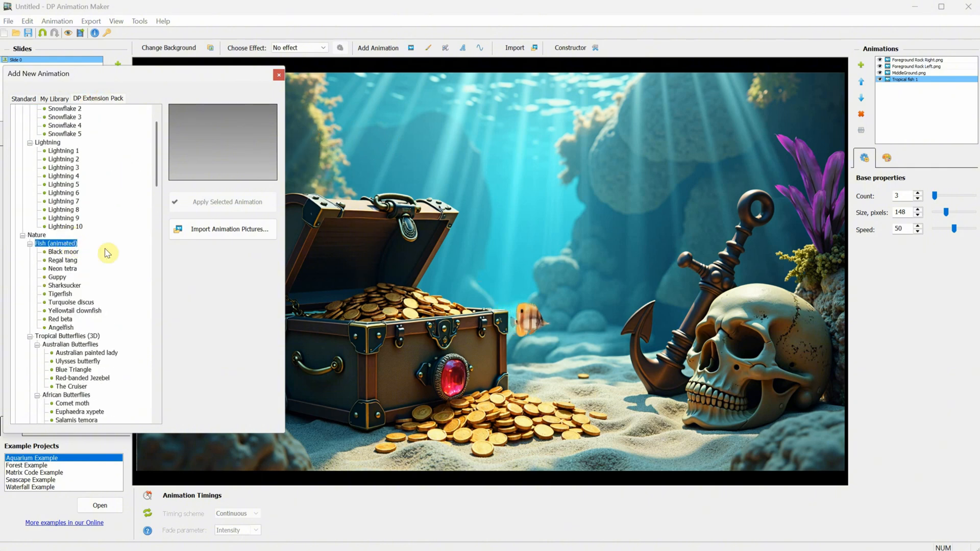
left_click(63, 251)
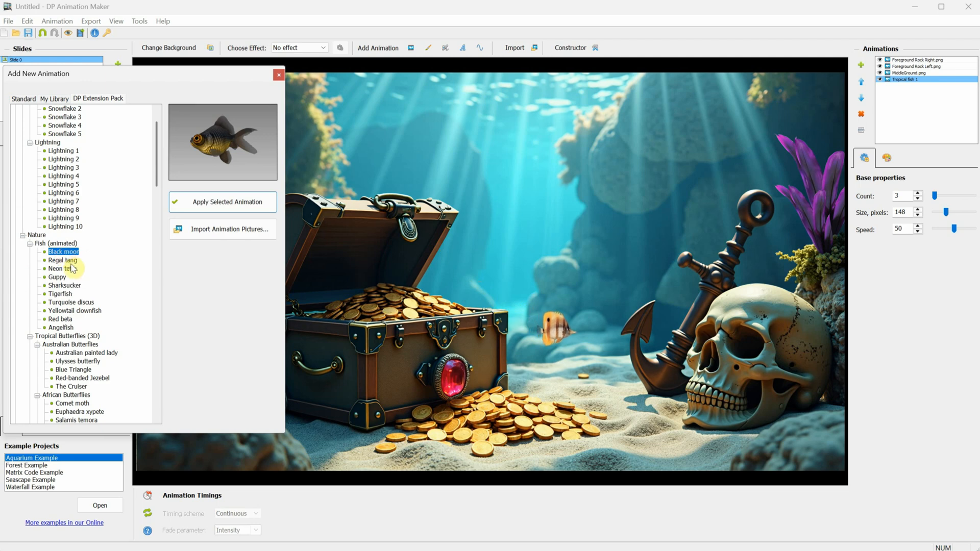
left_click(55, 277)
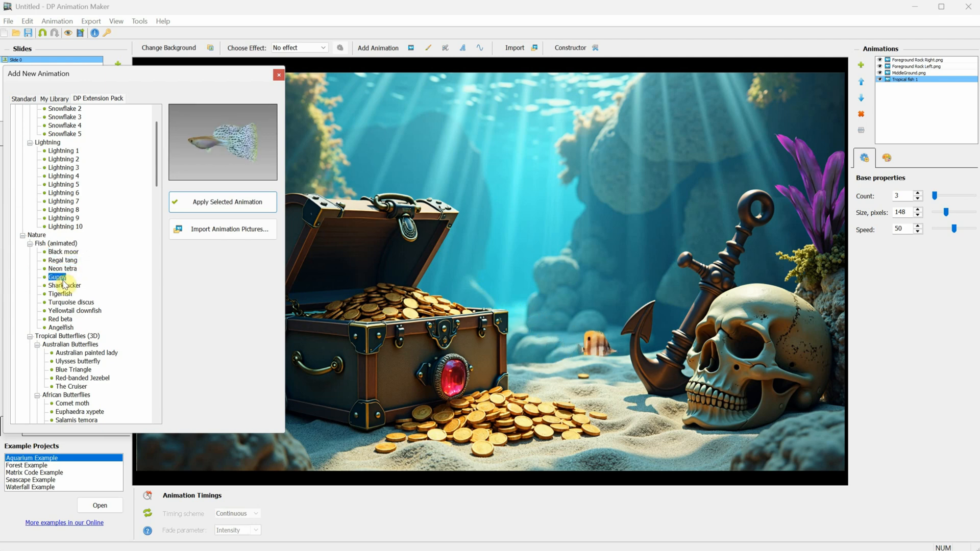
left_click(223, 202)
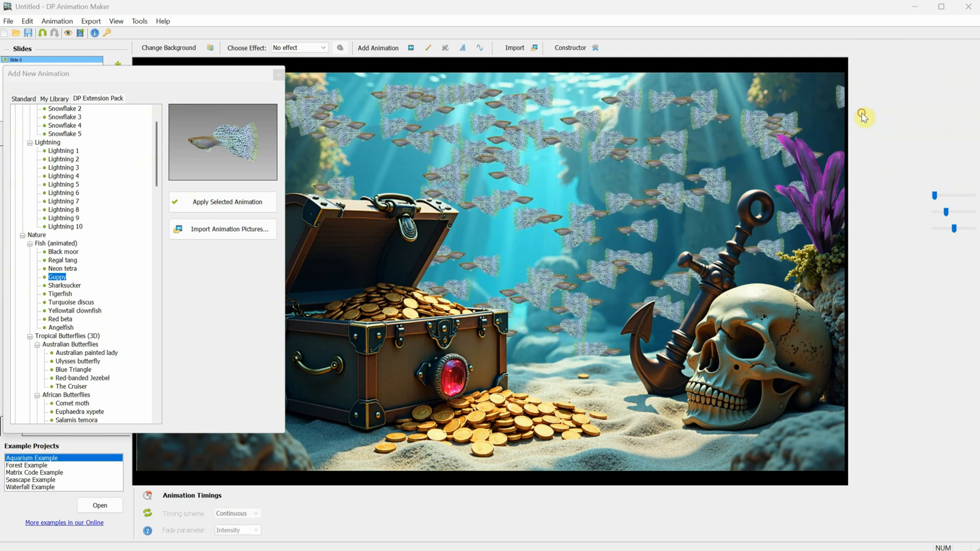
left_click(63, 286)
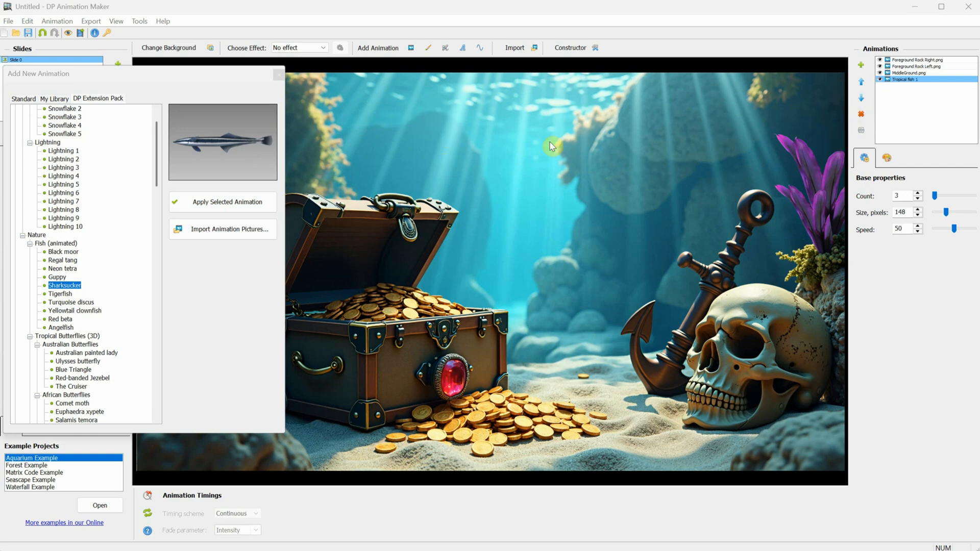
left_click_drag(939, 196, 951, 196)
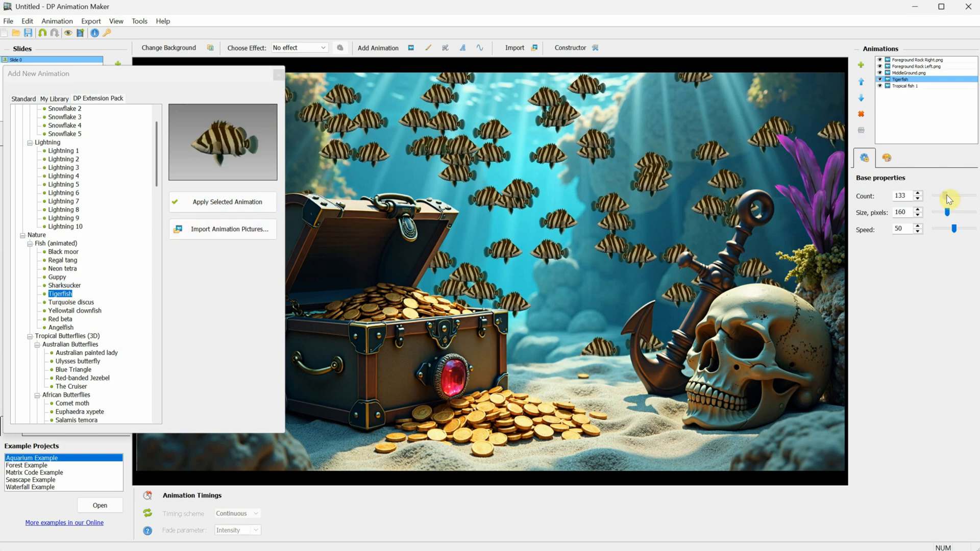
Add single Turquoise discus, Yellowtail clownfish and Red beta fish to the scene
left_click(71, 302)
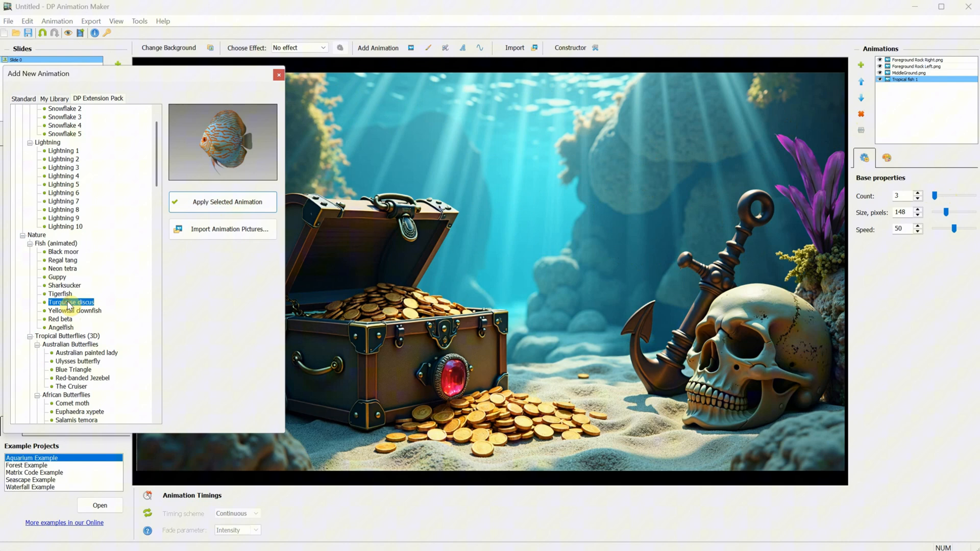
left_click(223, 201)
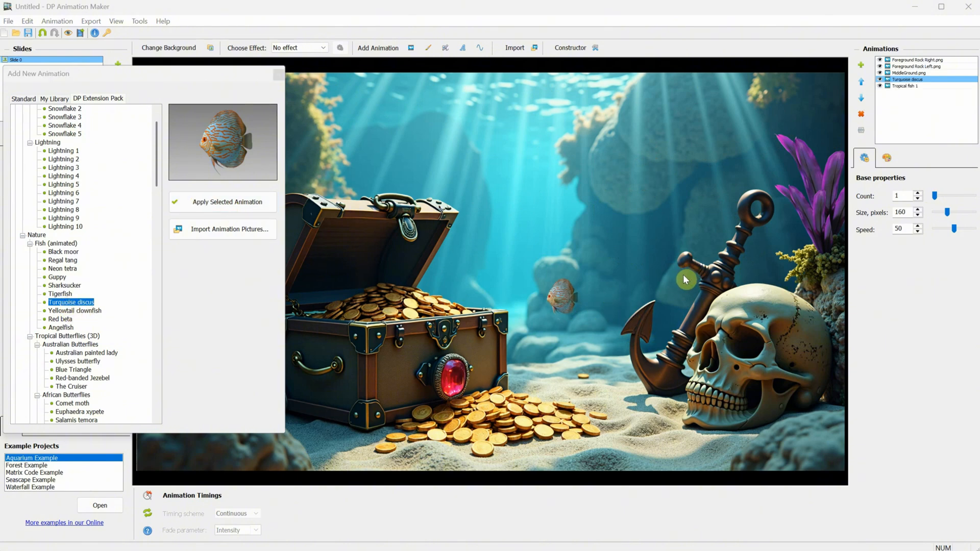
left_click(73, 311)
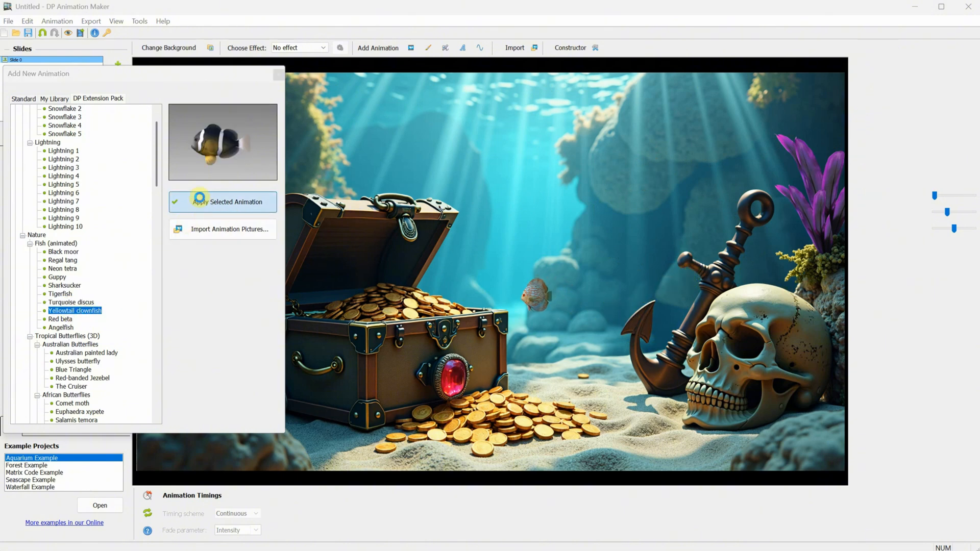
left_click(223, 201)
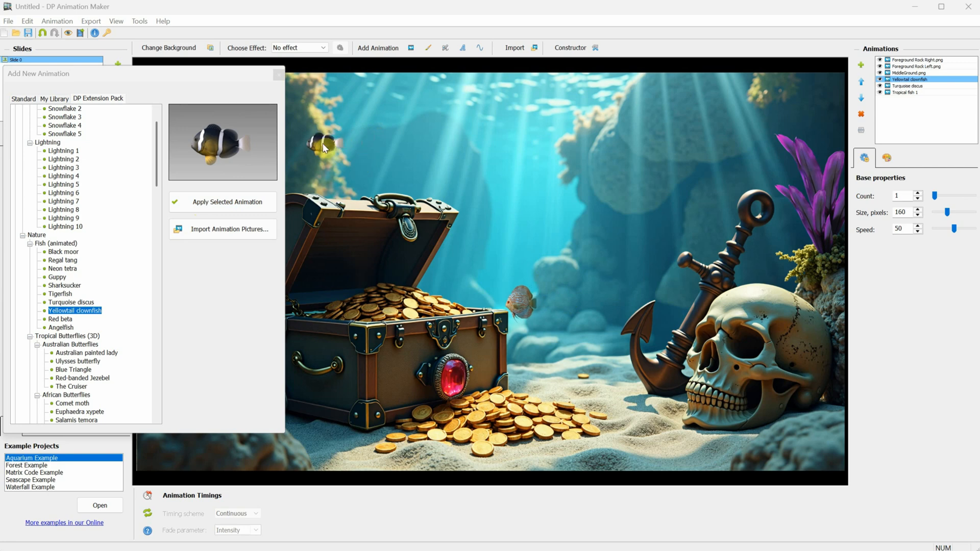
left_click(59, 318)
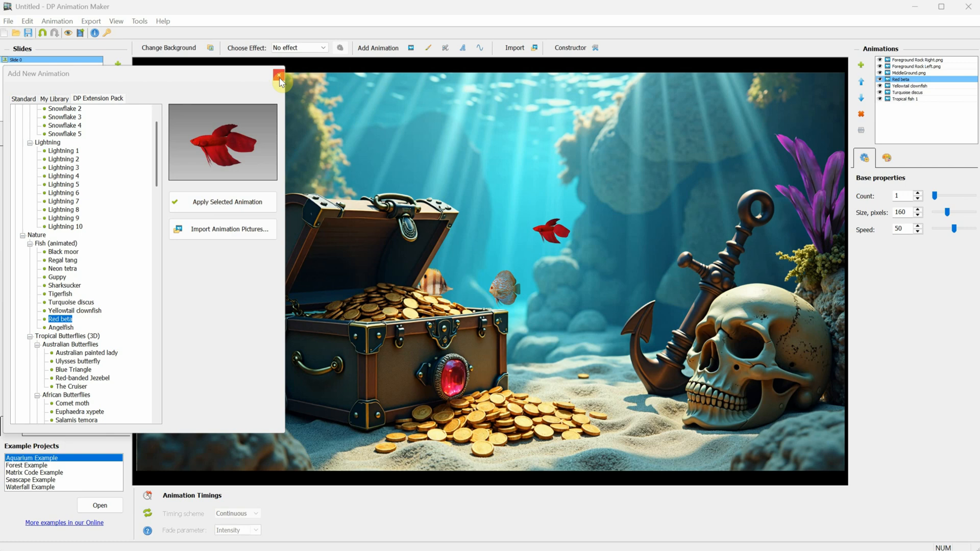
left_click(279, 76)
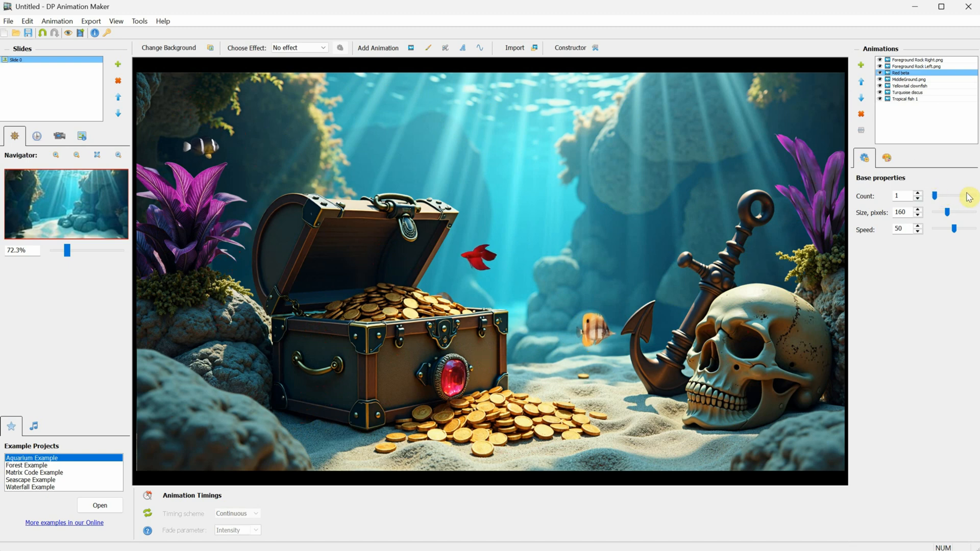
Enlarge the yellowtail clownfish layer to size 221
left_click(904, 86)
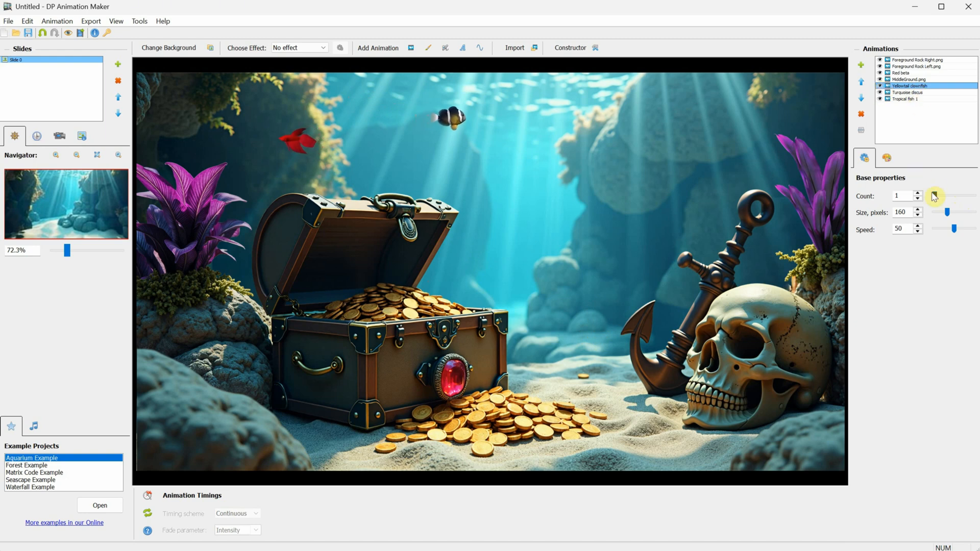
left_click_drag(950, 212, 956, 212)
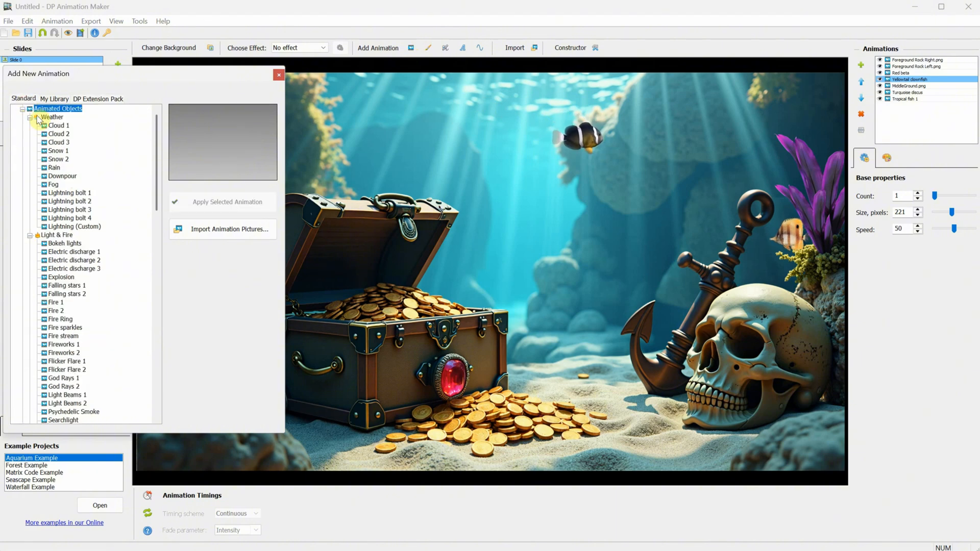
Add the God Rays 2 light effect from Light & Fire to the scene
left_click(64, 361)
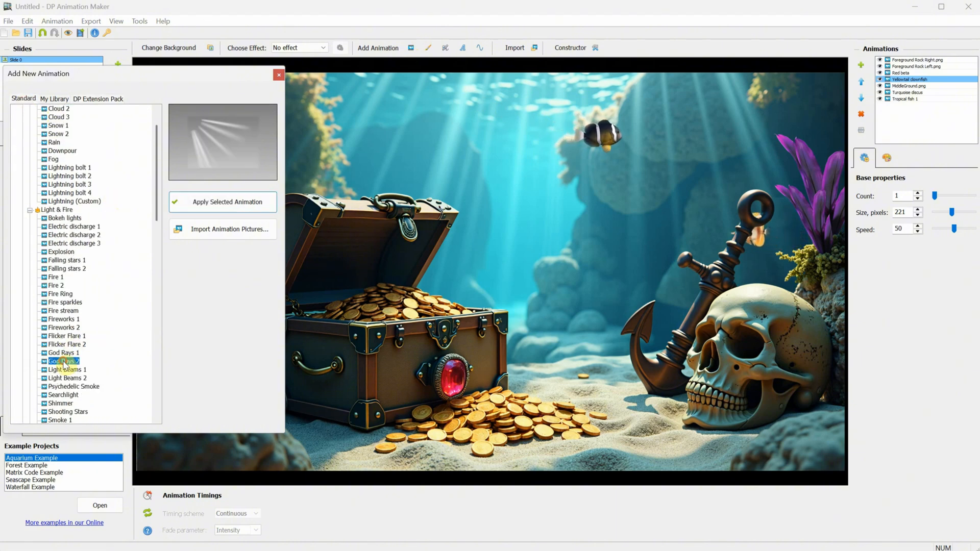
left_click(61, 352)
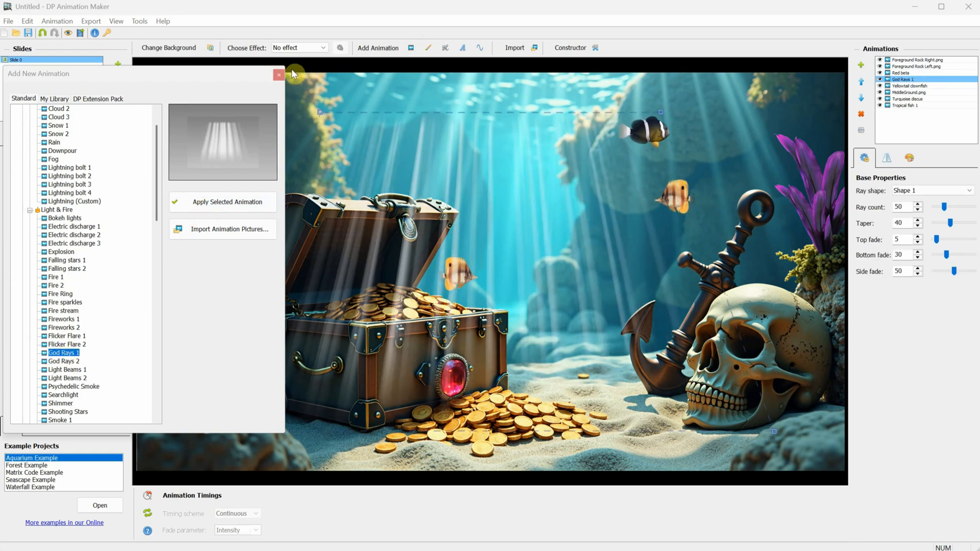
left_click(278, 74)
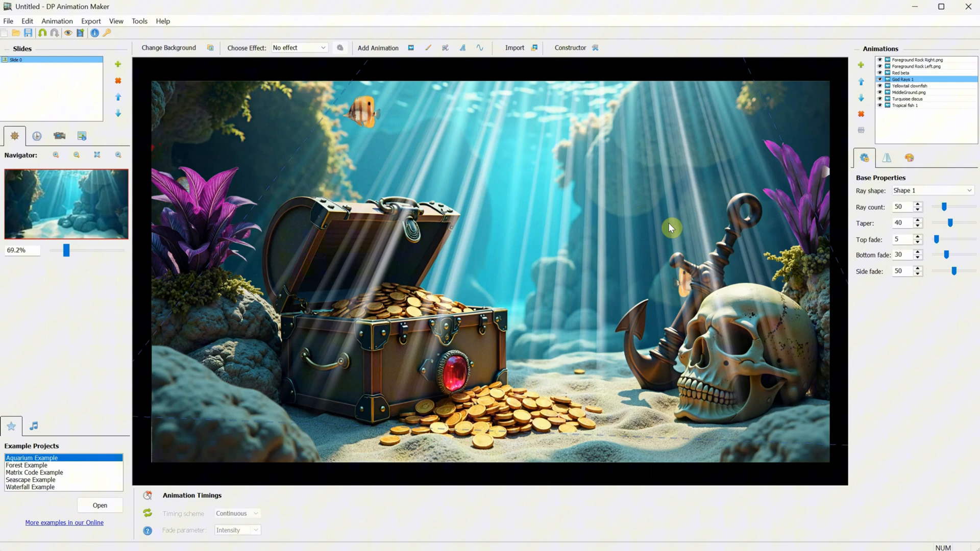
Raise the god rays' translucency in Color properties so they stay subtle
left_click(884, 157)
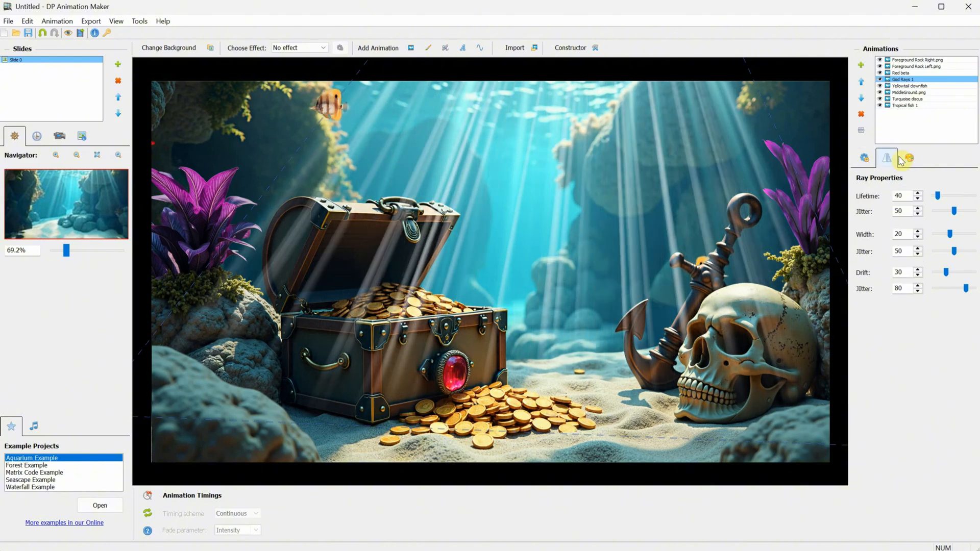
left_click(908, 157)
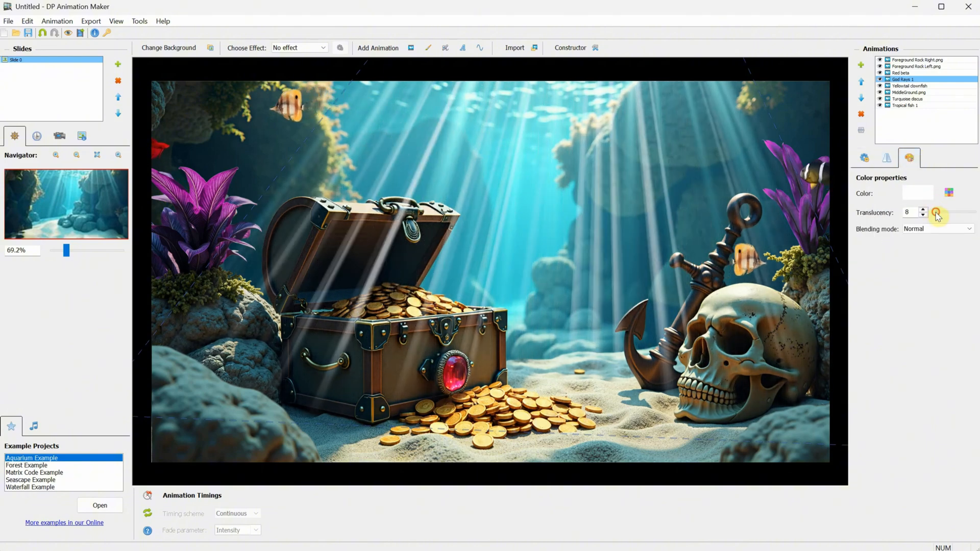
left_click_drag(938, 214, 968, 213)
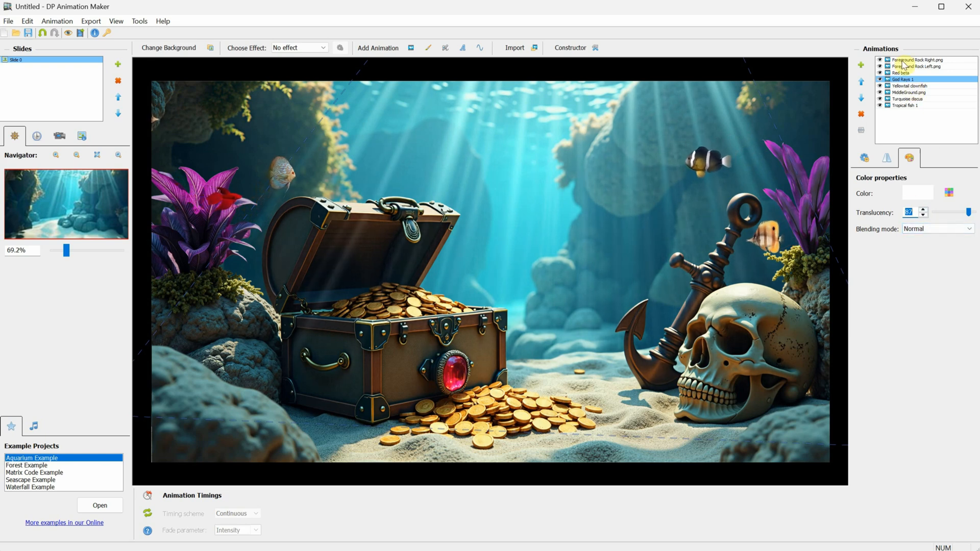
left_click(911, 60)
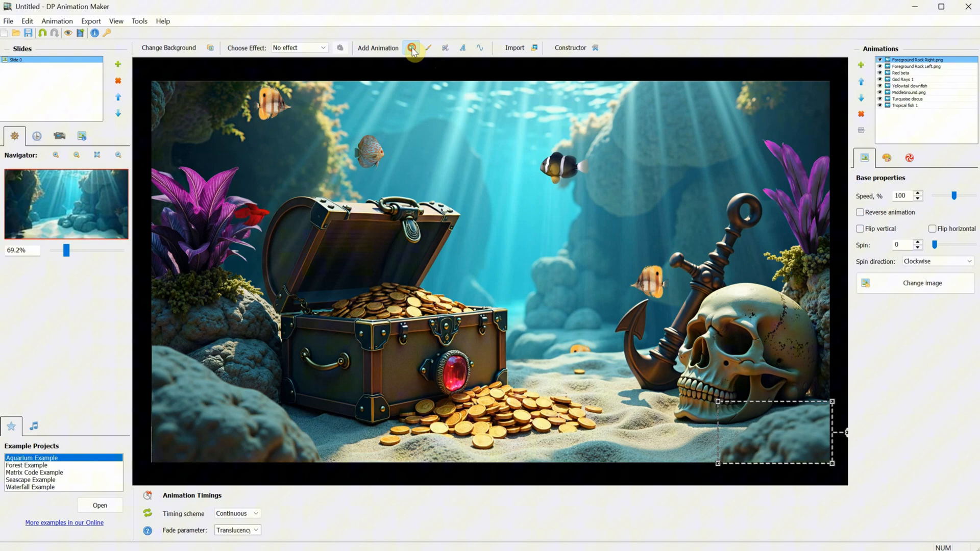
Add a Bubbles layer bounded to the left (Top 258, Right 703) around the treasure chest
left_click(412, 48)
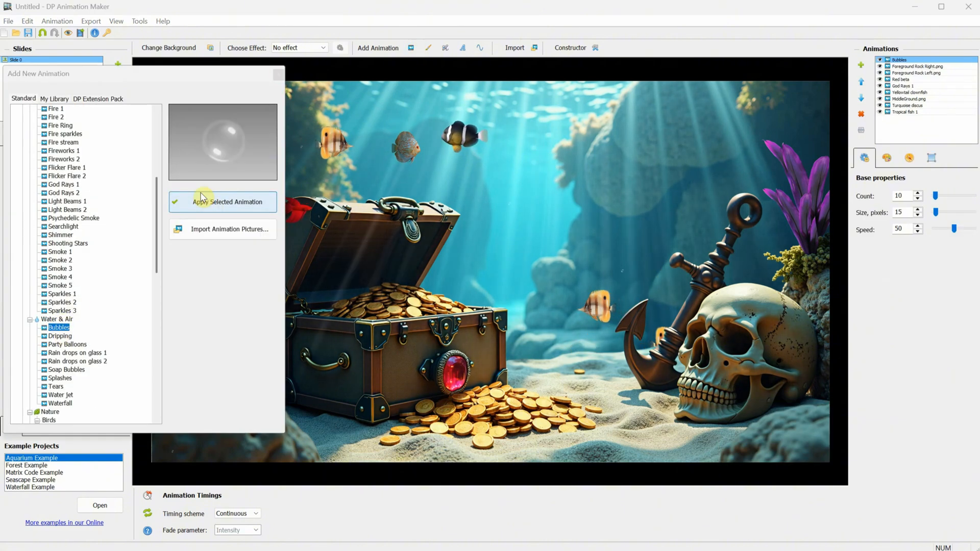
left_click(223, 201)
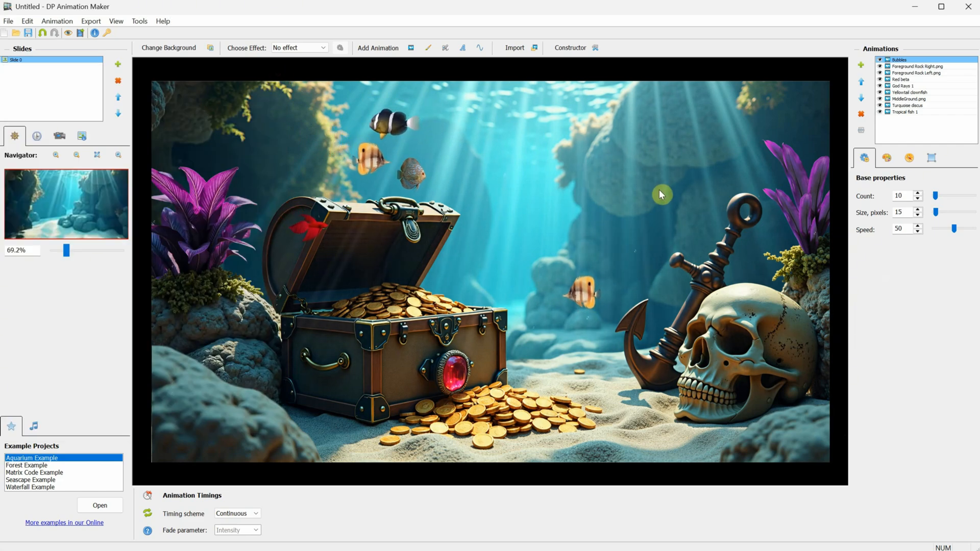
left_click(931, 157)
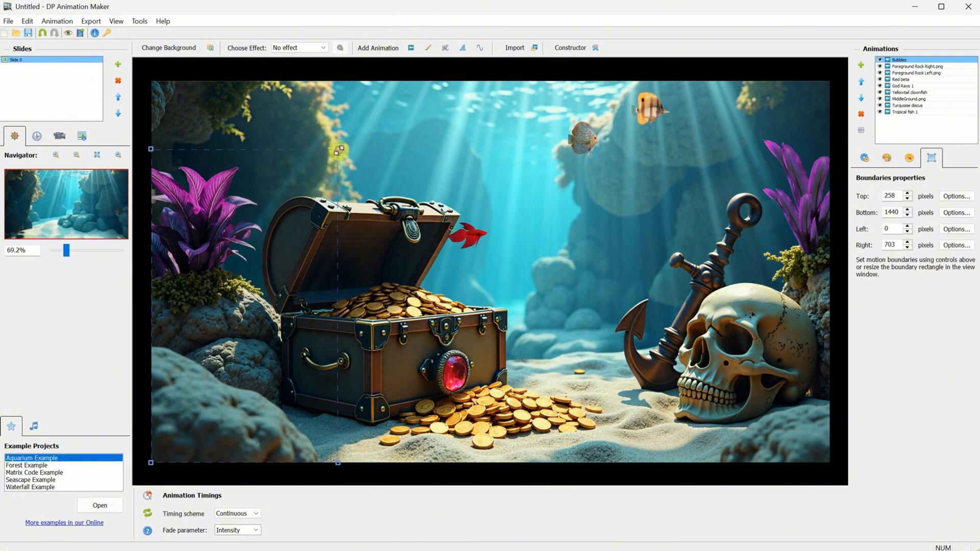
left_click(886, 157)
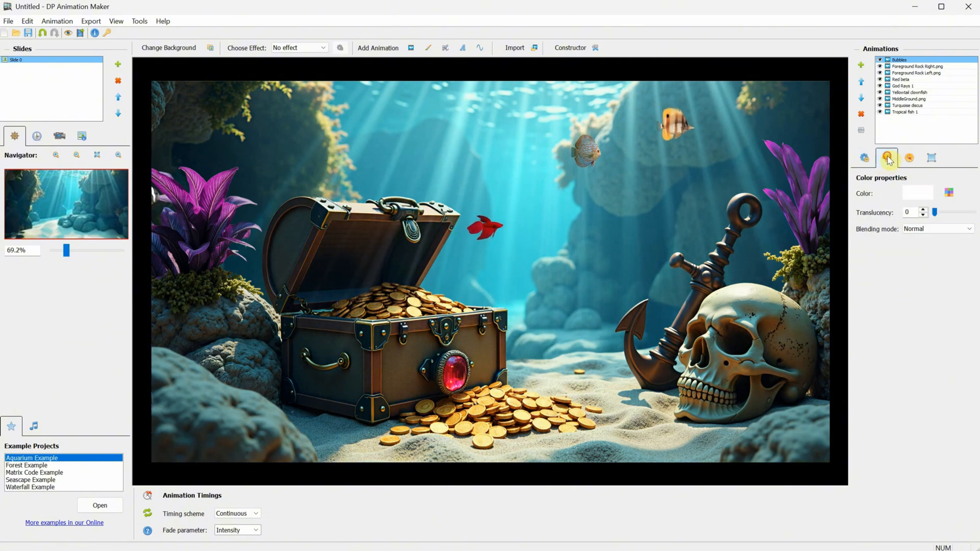
left_click(864, 157)
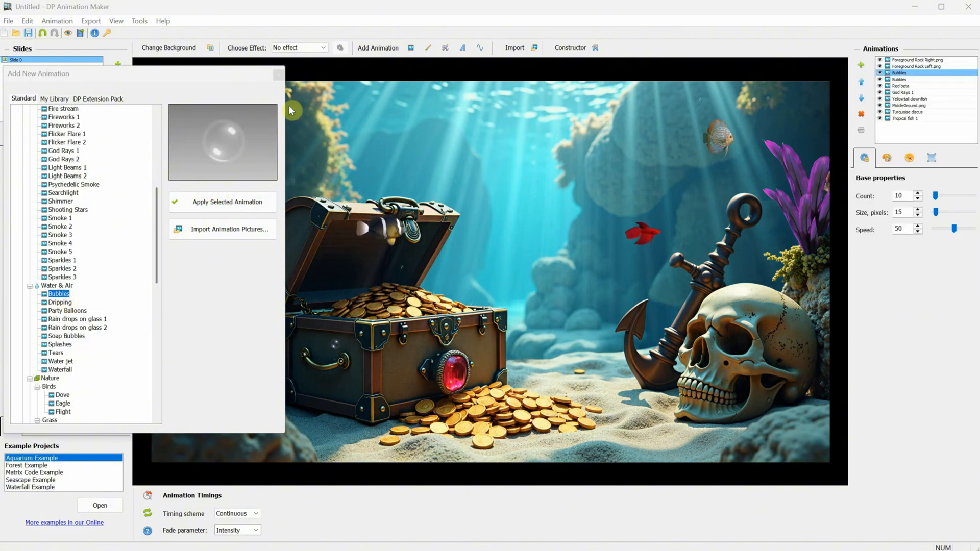
Give the second Bubbles layer 30 slower bubbles and place it behind the midground
left_click(227, 201)
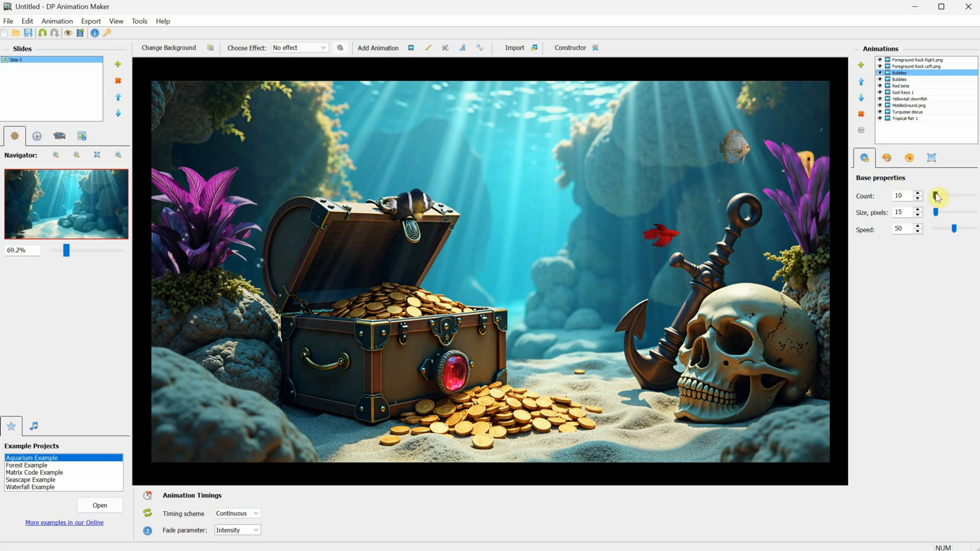
left_click_drag(937, 196, 954, 196)
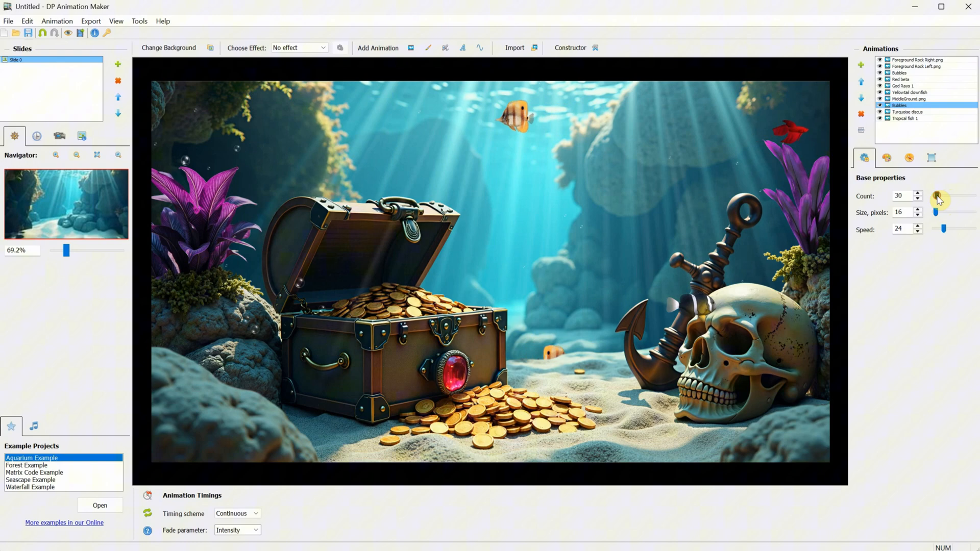
left_click(906, 99)
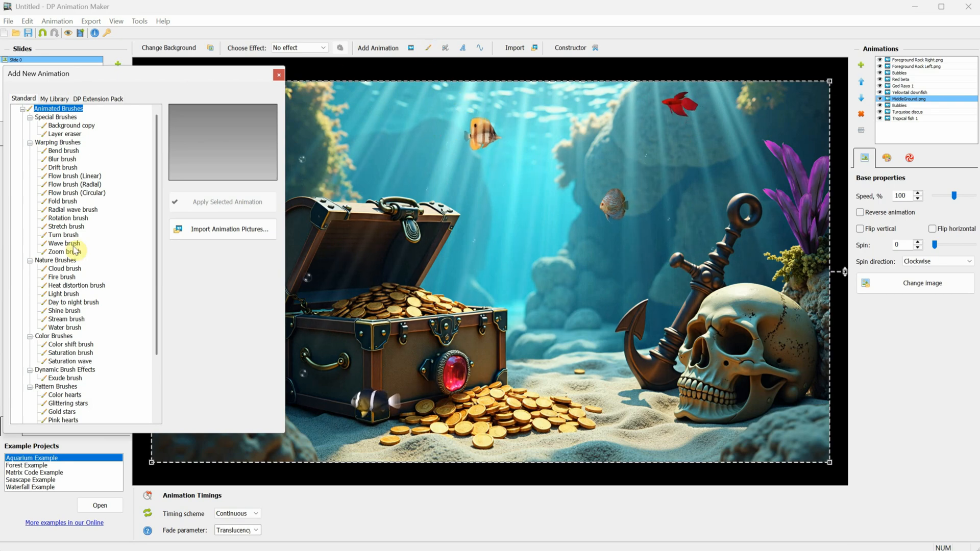
Add a Wave brush with transverse waves (amplitude 9, speed 16, length 39) painted over the purple plants
left_click(64, 243)
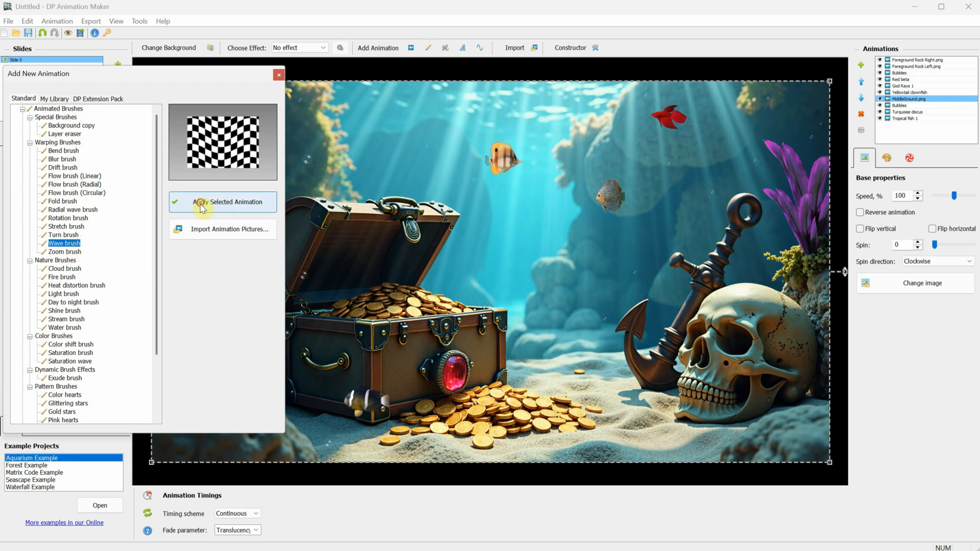
left_click(223, 203)
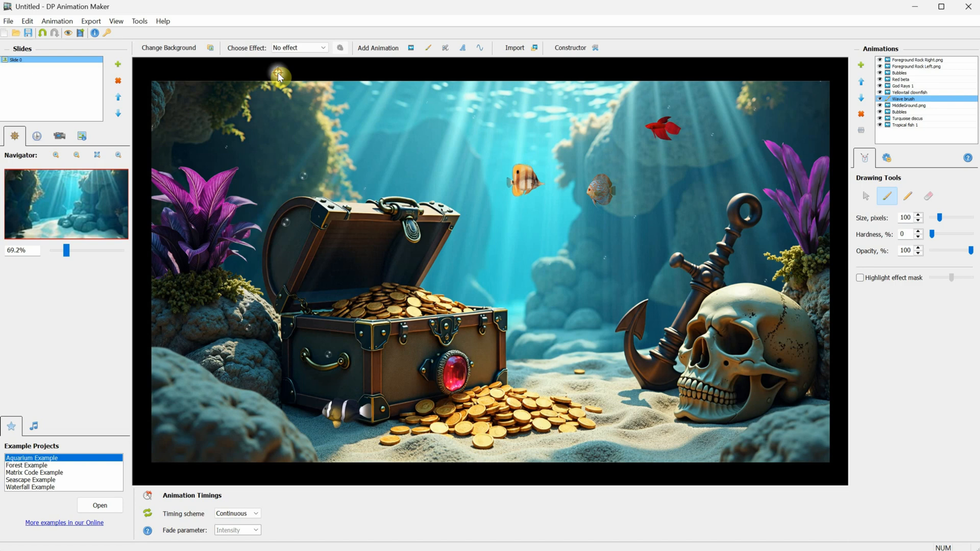
left_click(886, 157)
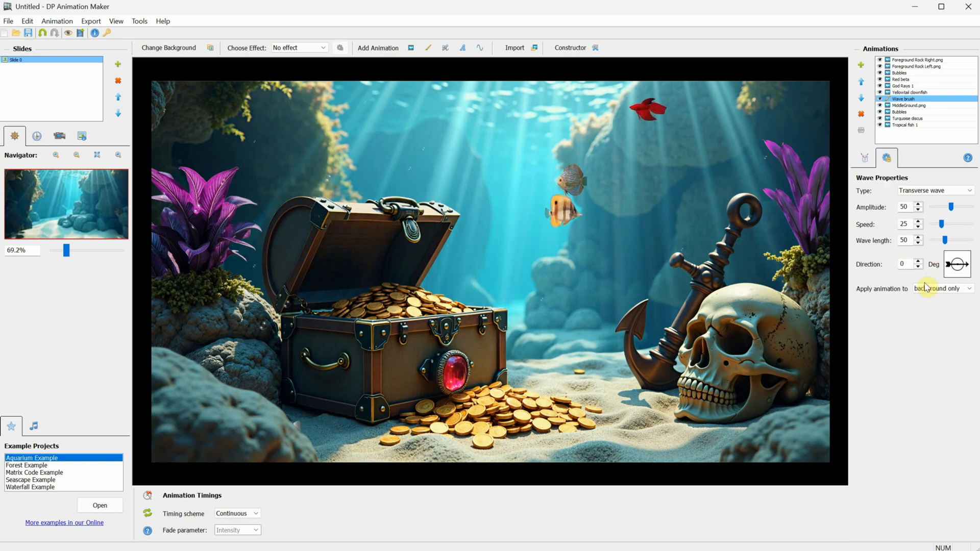
left_click(968, 287)
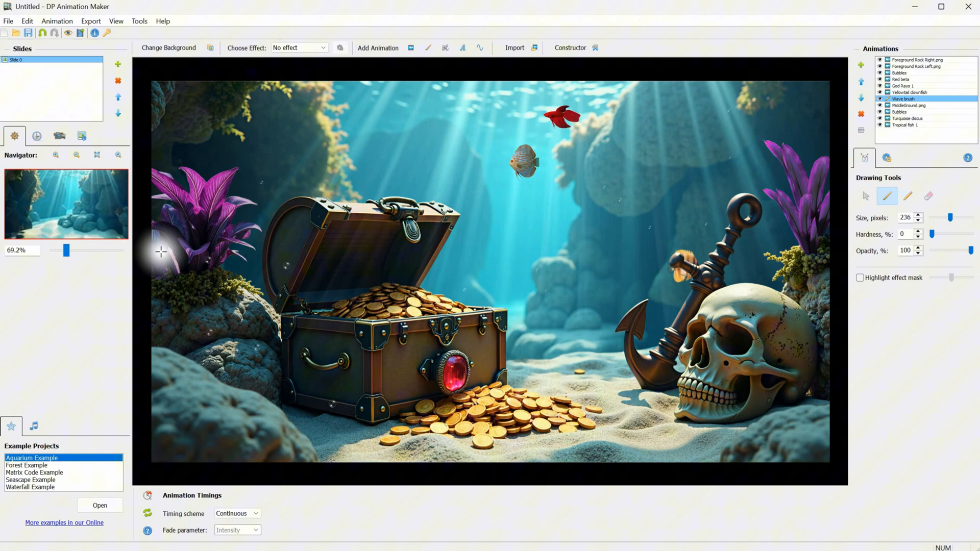
mouse_move(223, 221)
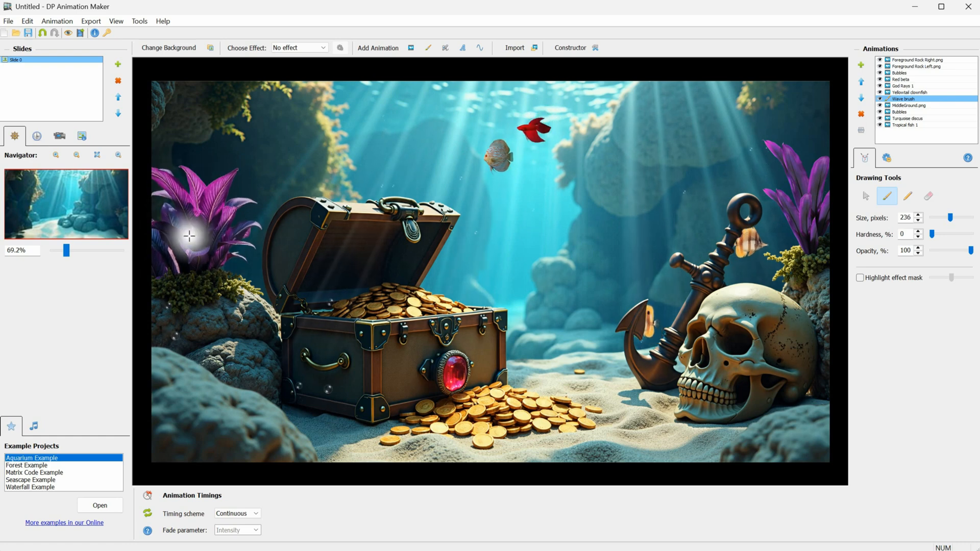
left_click(886, 157)
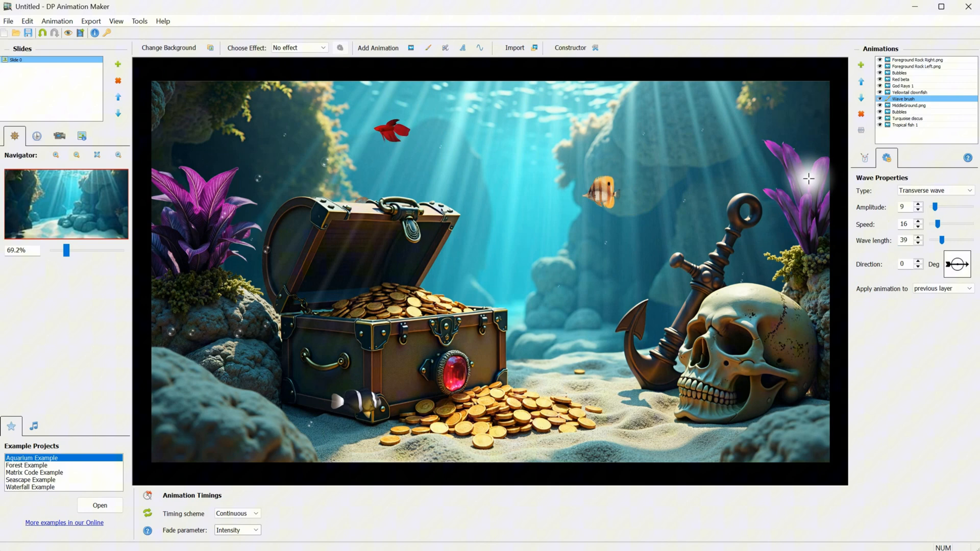
mouse_move(778, 181)
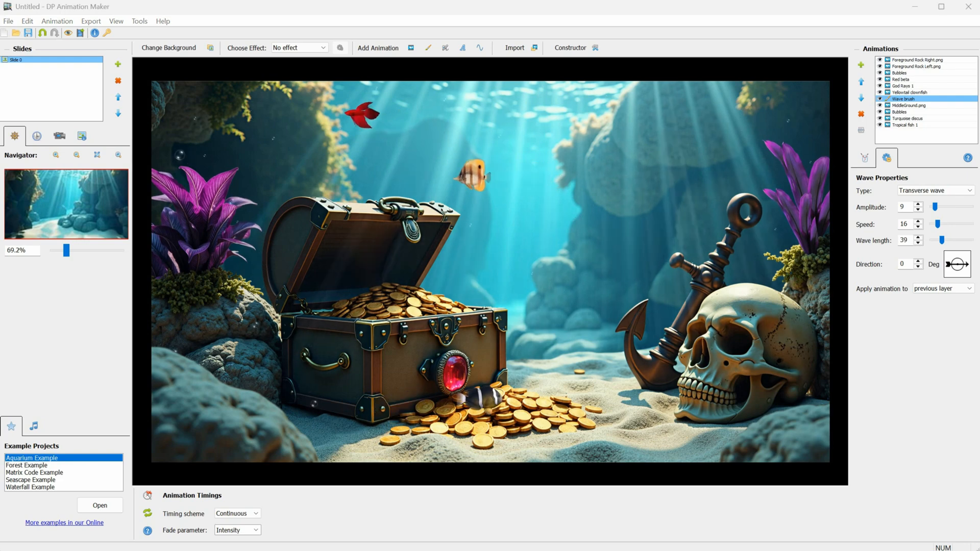
left_click(412, 47)
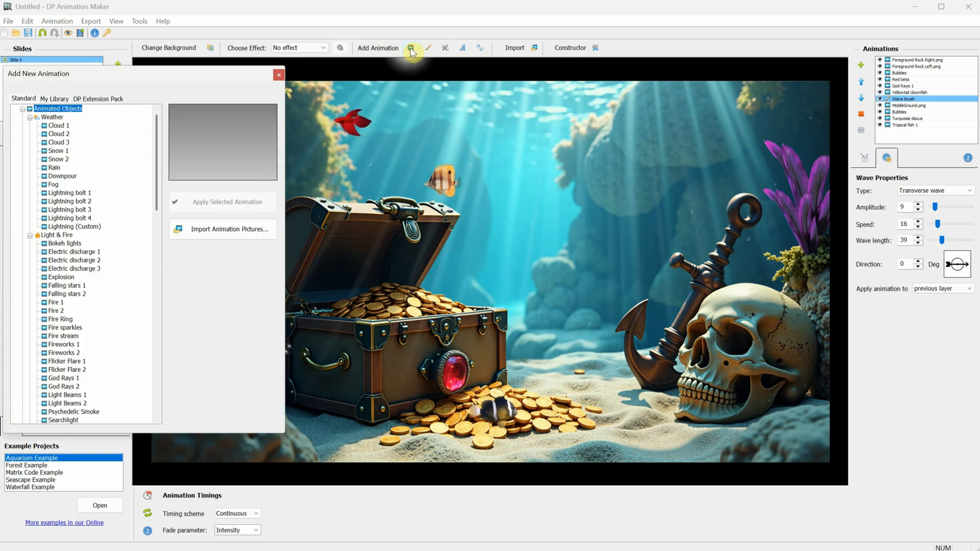
Add Underwater plant 2 from Nature > Grass, swaying beside the treasure chest
scroll("down", 3)
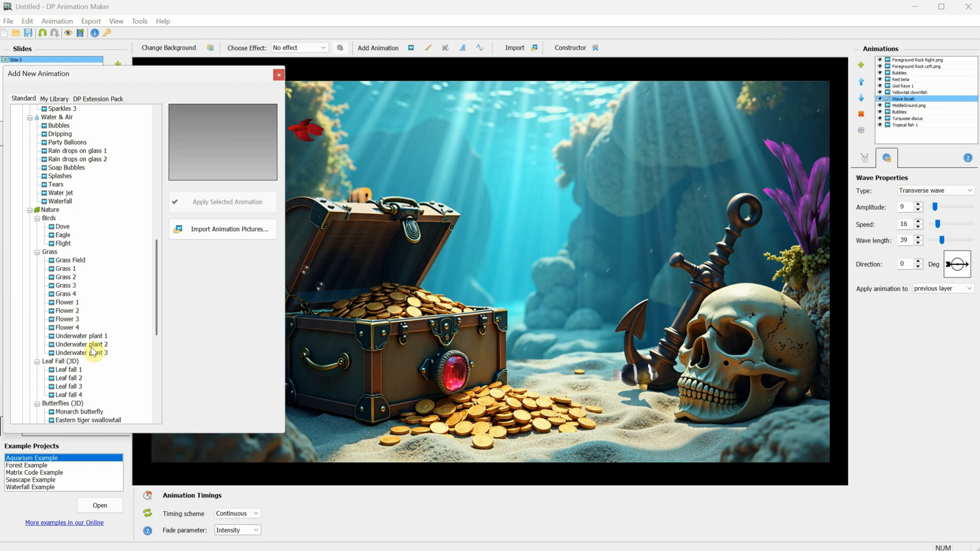
left_click(82, 344)
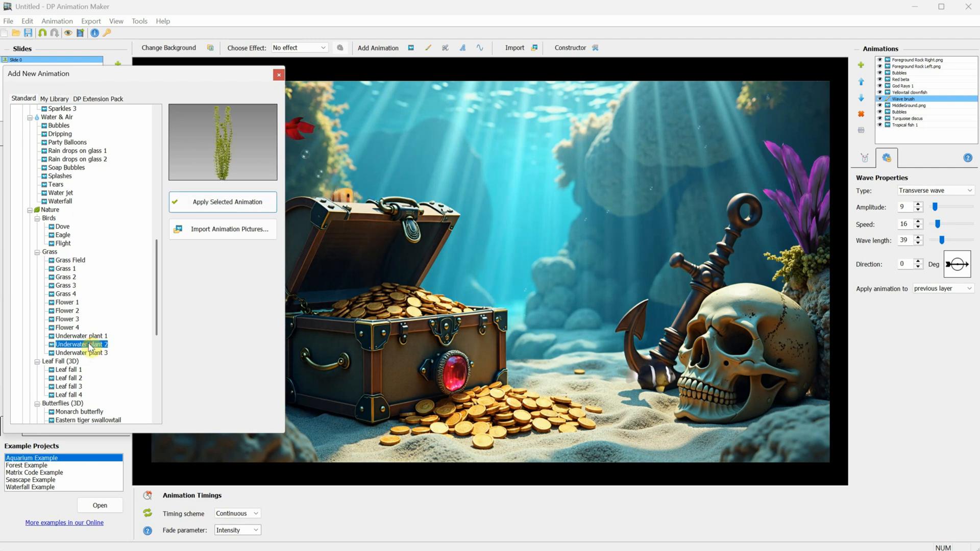
left_click(223, 202)
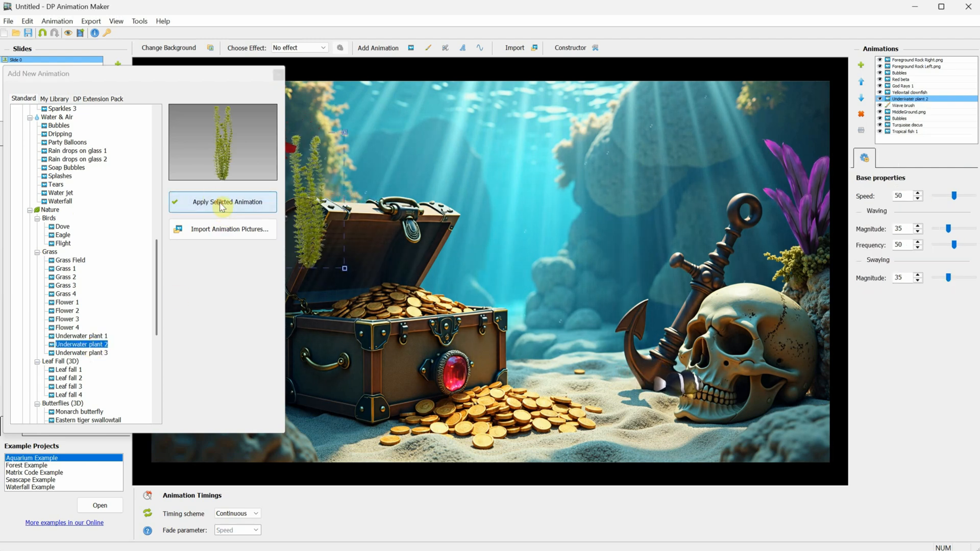
left_click(223, 202)
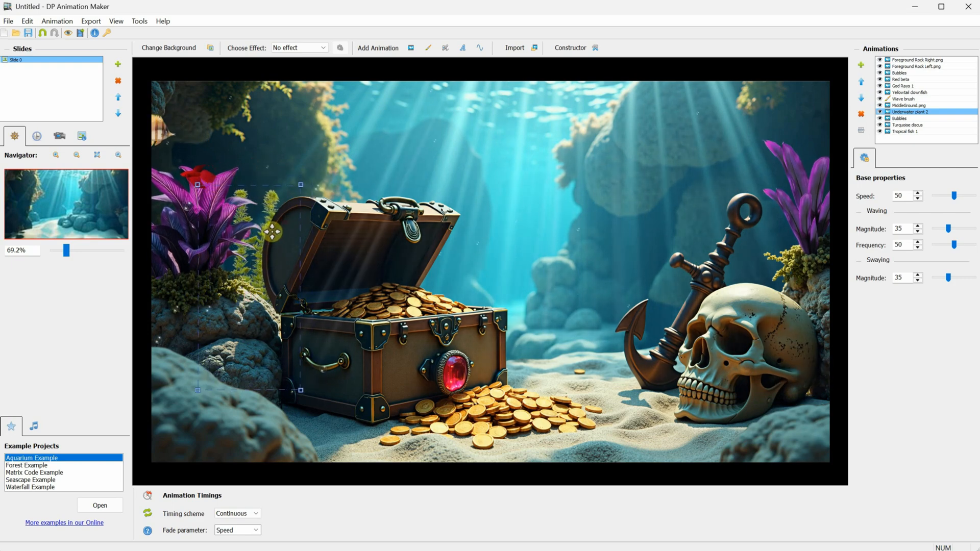
Add Underwater plant 3 as a second swaying plant near the chest
left_click(411, 47)
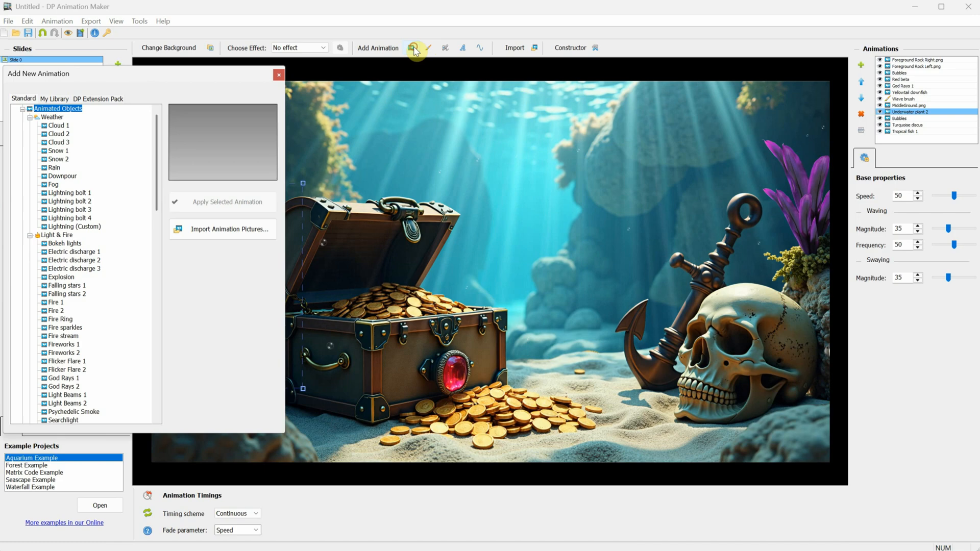
left_click(226, 202)
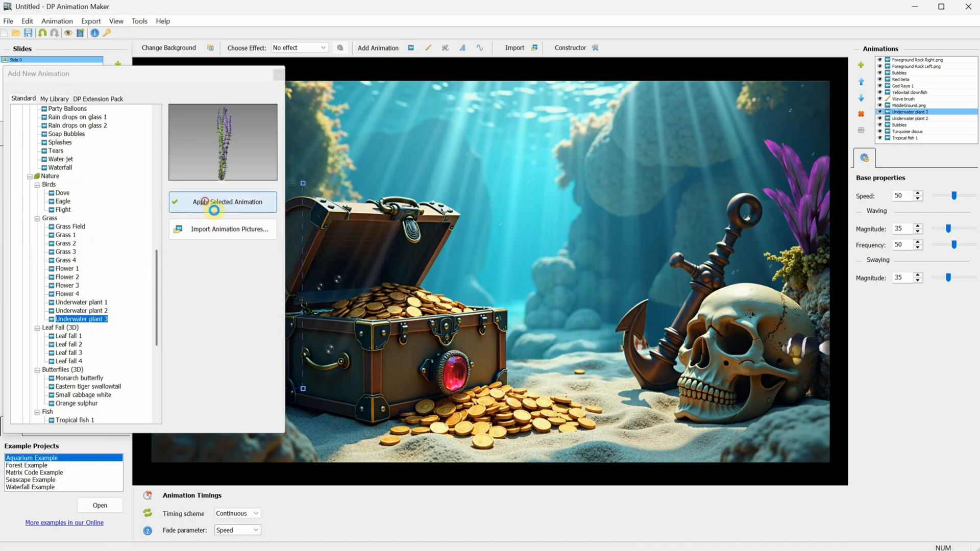
left_click(223, 202)
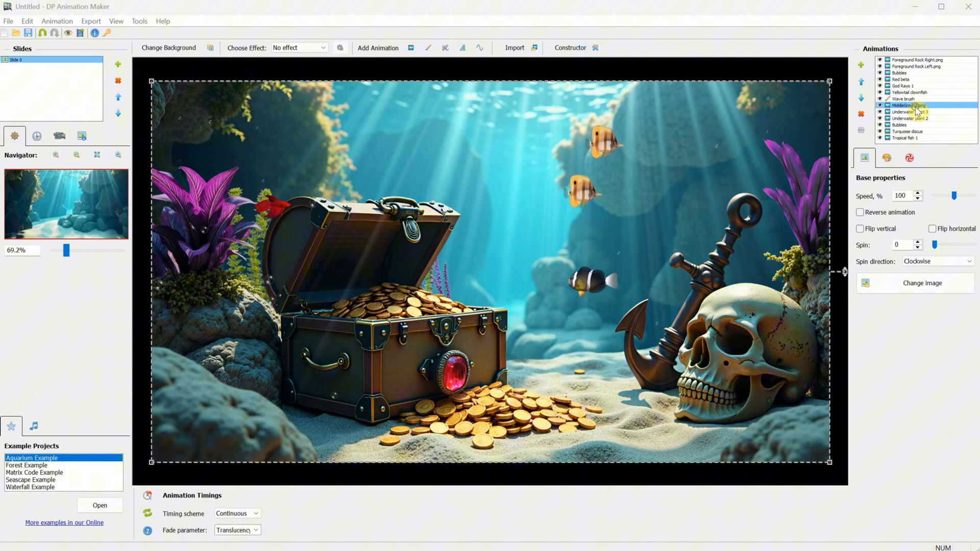
left_click(571, 47)
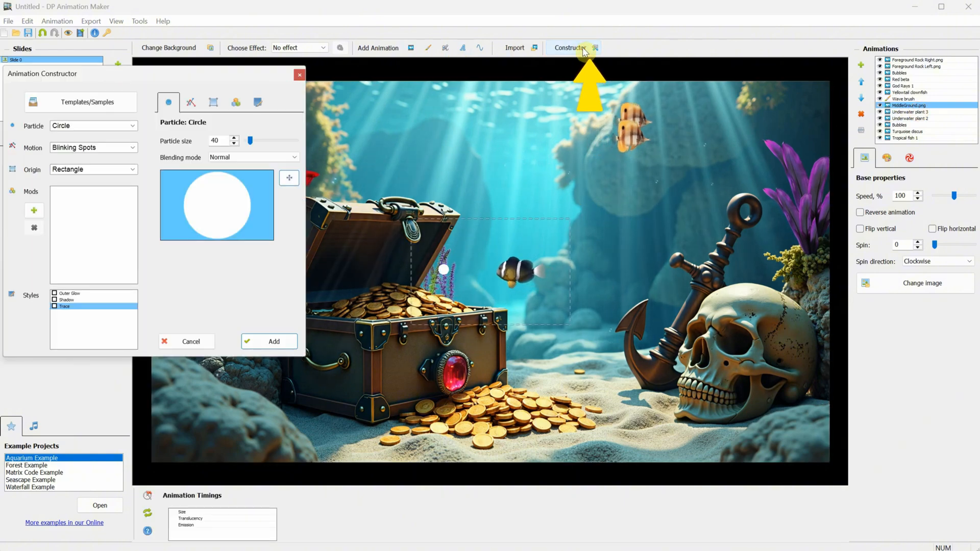
Load the Sparkles 03 template and add it twinkling over the gold inside the open chest
left_click(79, 101)
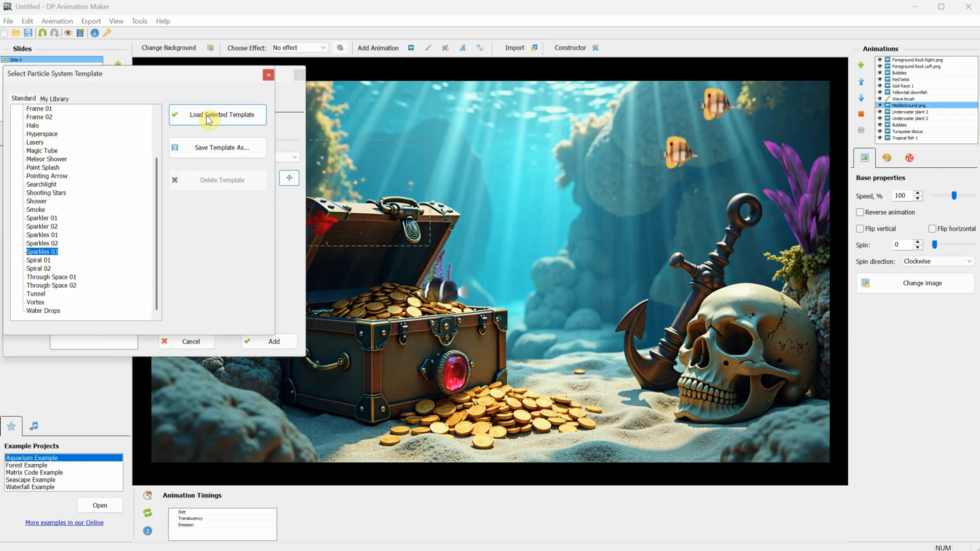
left_click(217, 114)
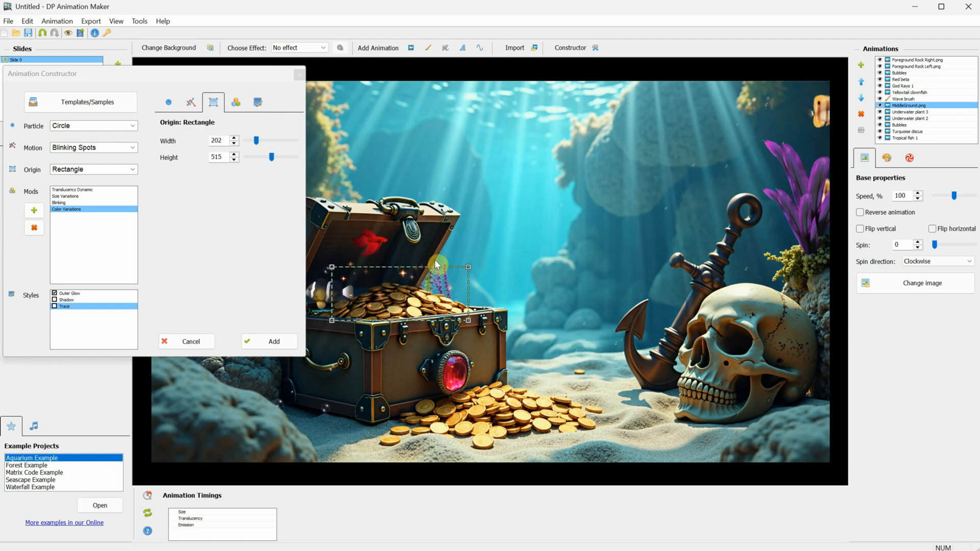
left_click(273, 341)
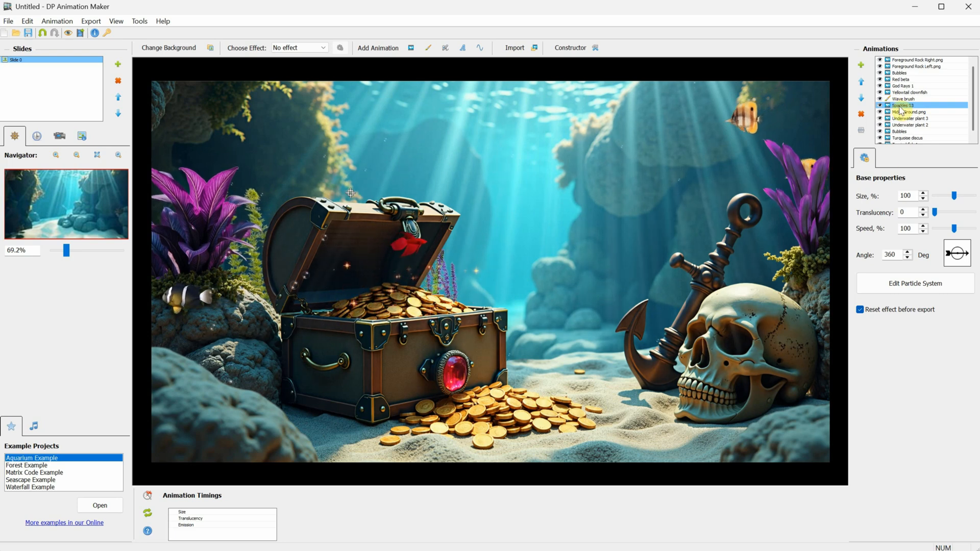
Duplicate Sparkles 03 with random Sparkle 1 particles, origin 210×556 over the spilled coin pile
right_click(914, 106)
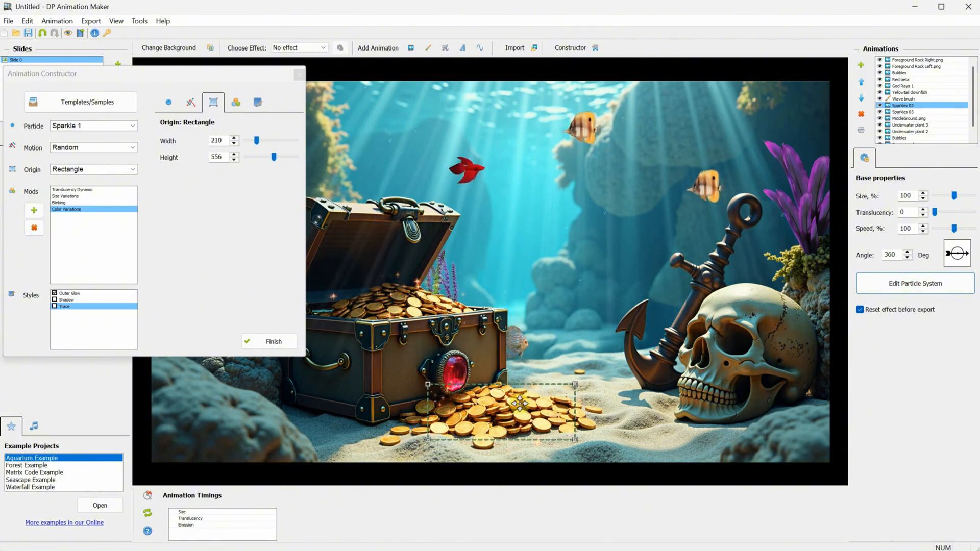
left_click(274, 341)
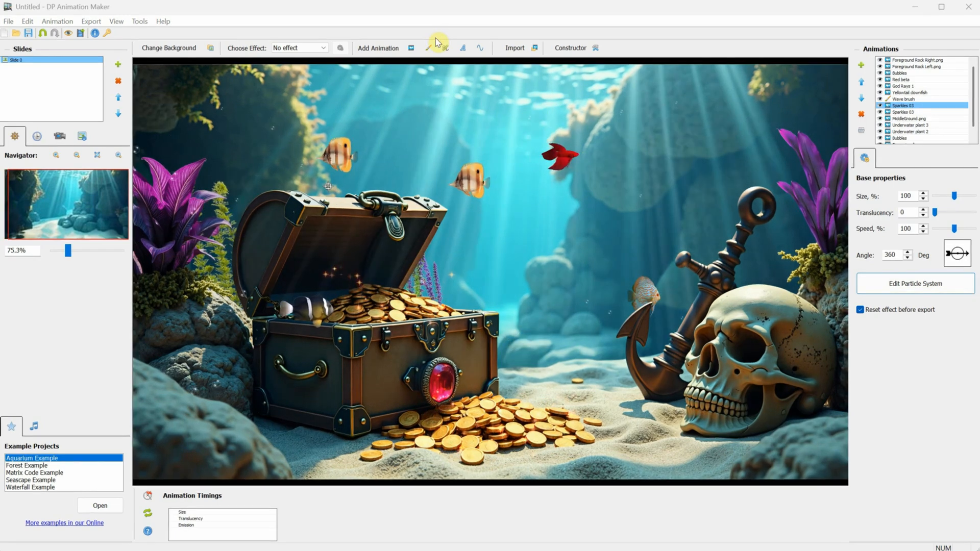
Apply the Underwater scene effect with amplitude 8, speed 25 and wave length 50
left_click(323, 47)
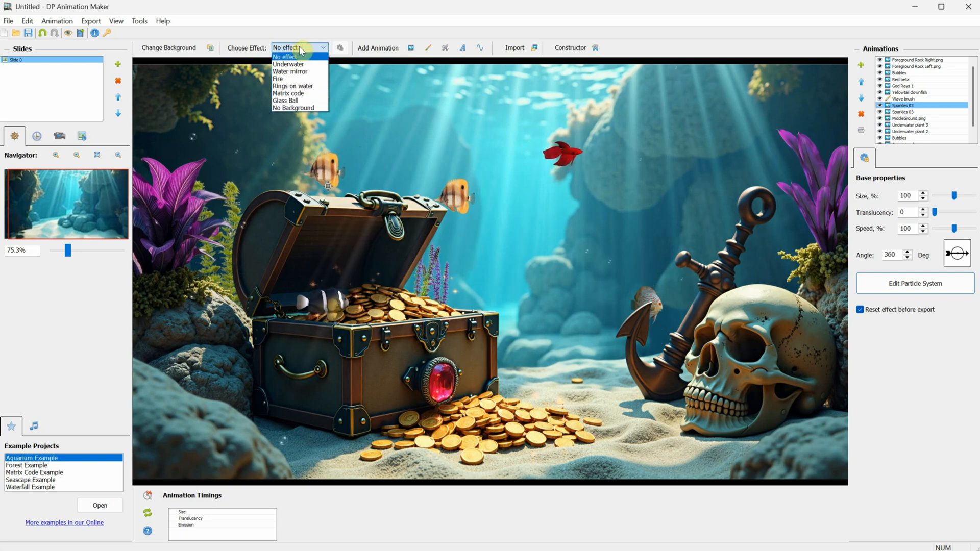
left_click(288, 63)
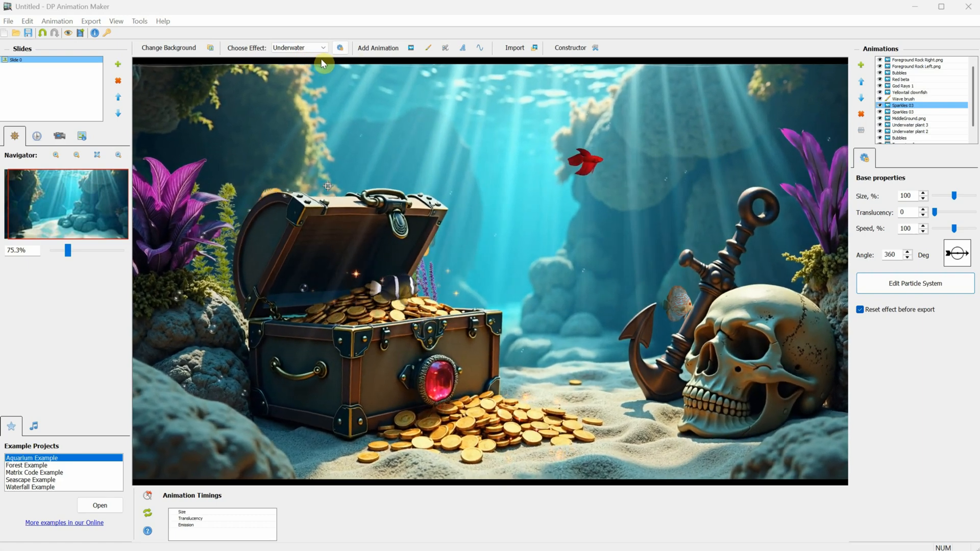
left_click(340, 47)
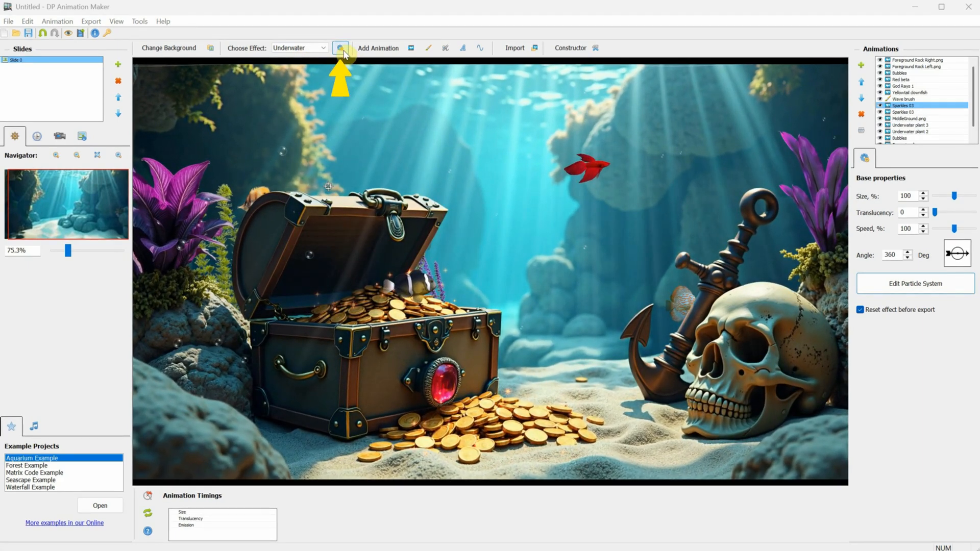
left_click(339, 47)
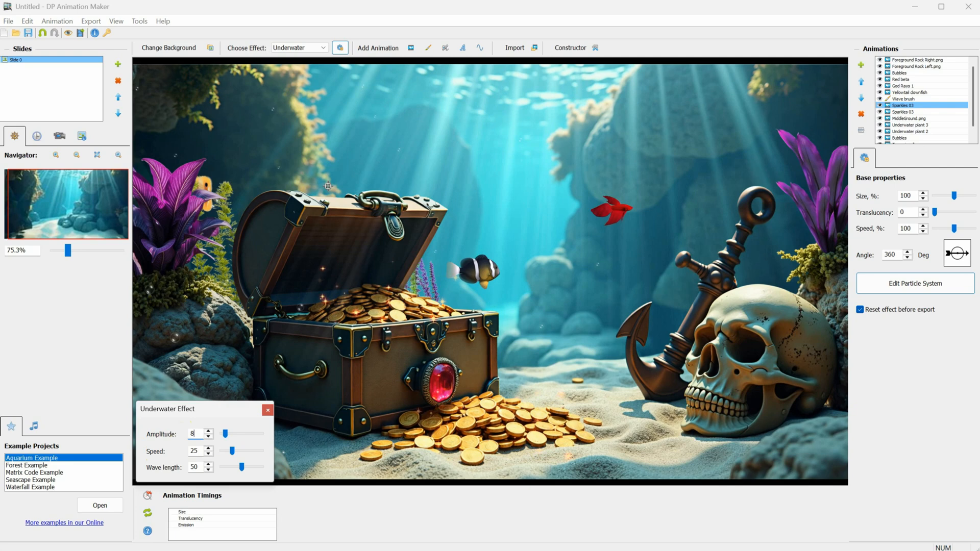
left_click(268, 411)
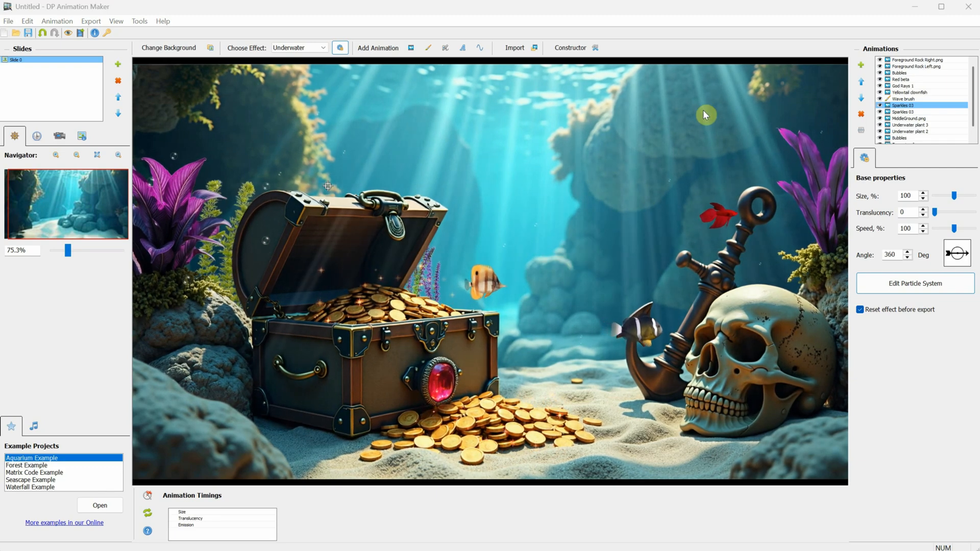
Save the project as underwater.asw and start an MP4 export named underwater.mp4
left_click(8, 20)
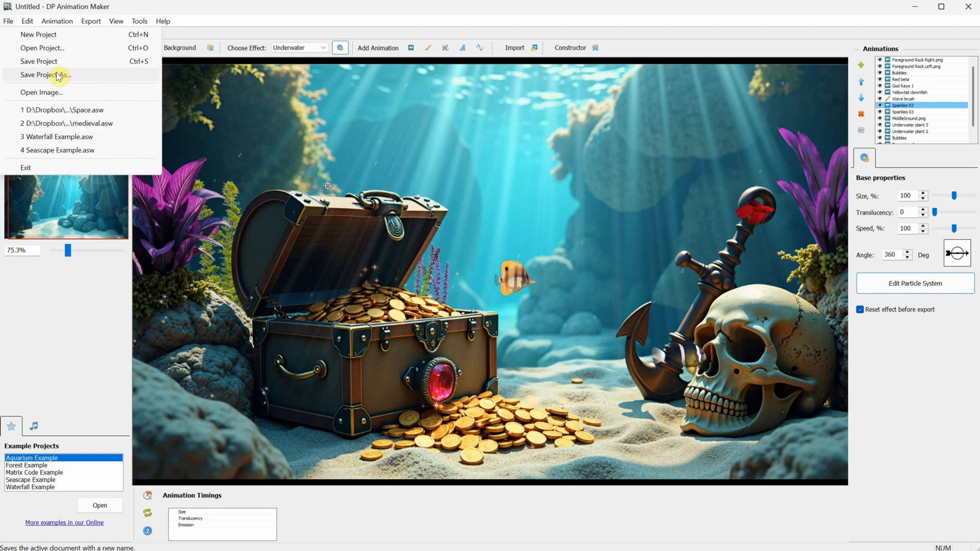
left_click(45, 74)
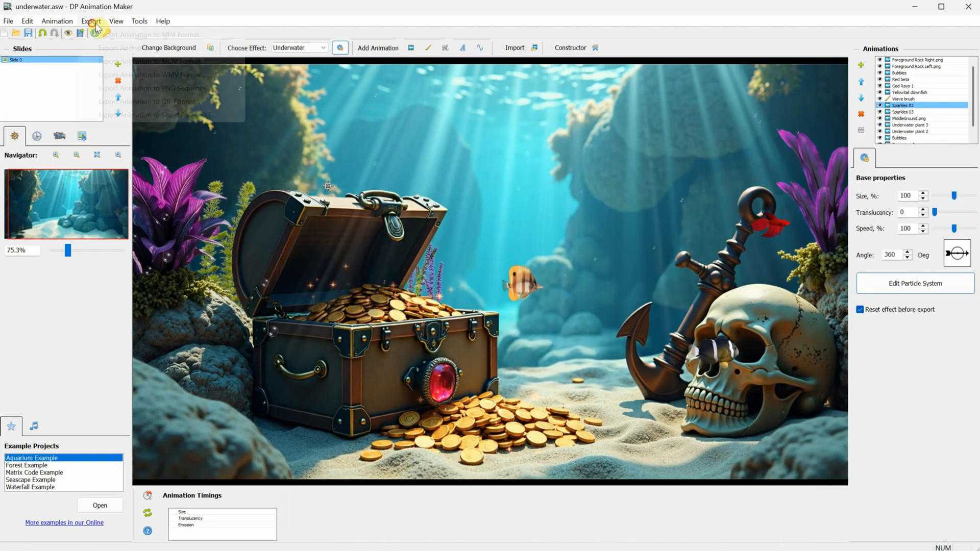
left_click(91, 21)
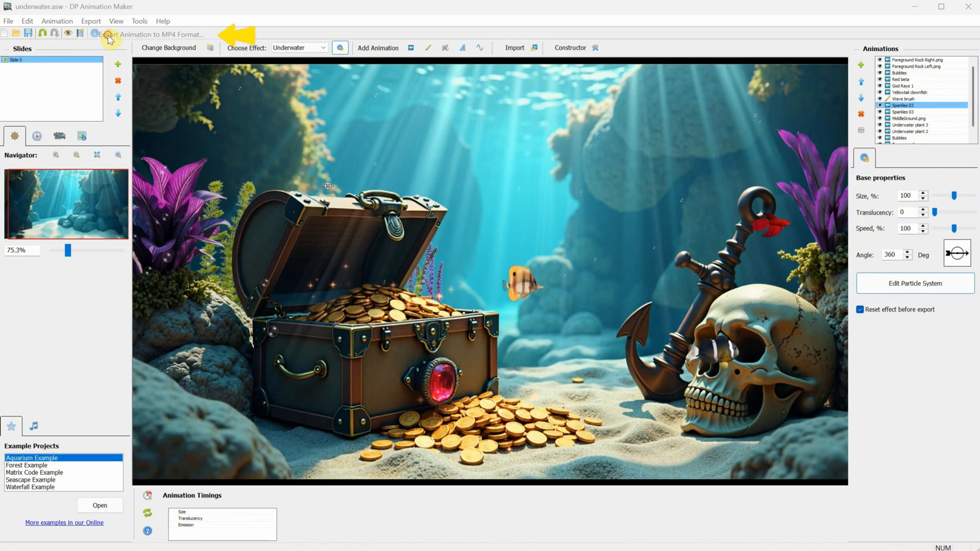
left_click(108, 33)
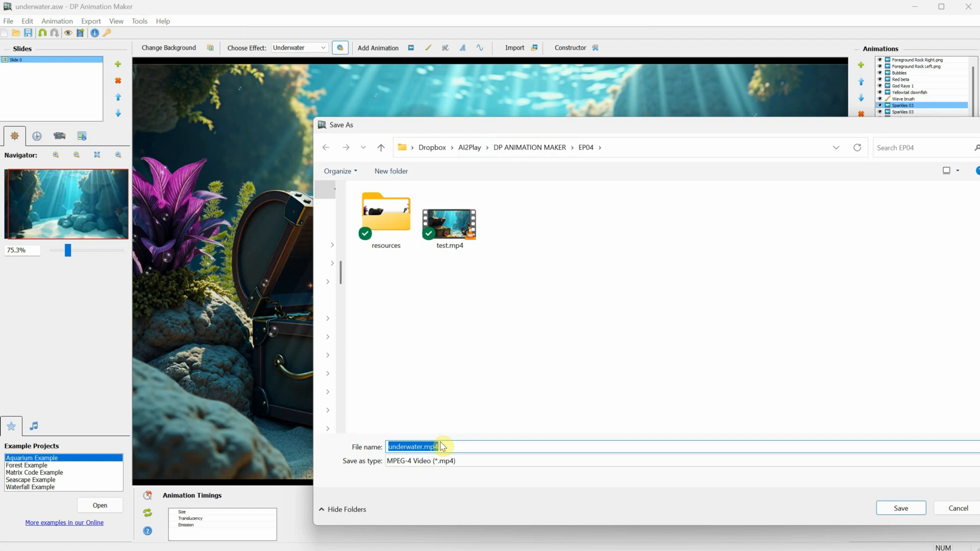
left_click(901, 508)
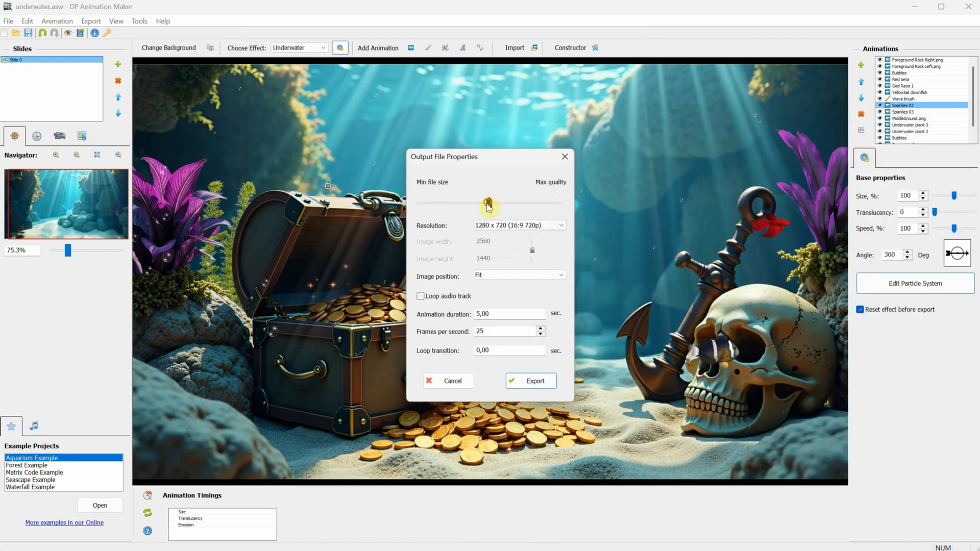
Export at maximum quality, custom 2560×1440, 60 seconds, 30 fps
left_click(560, 225)
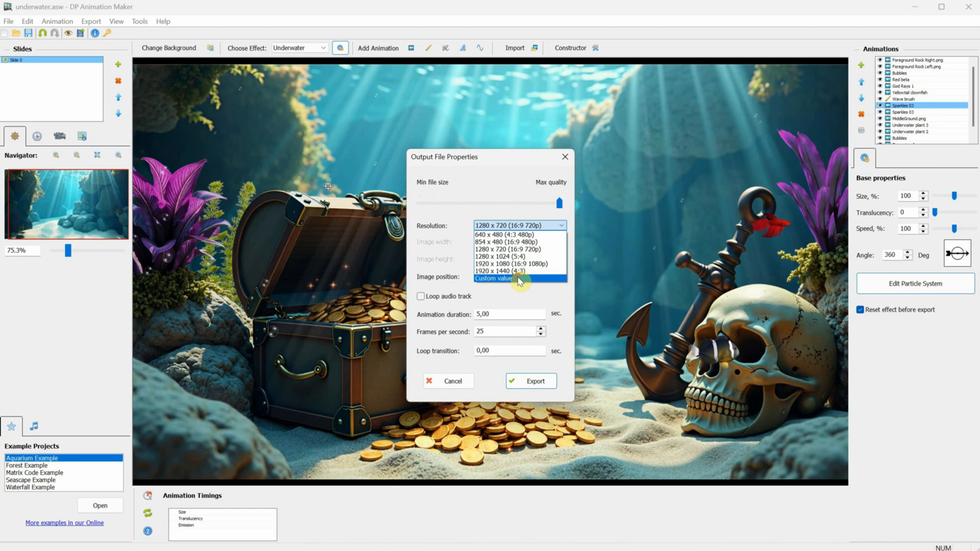
left_click(493, 279)
type("60")
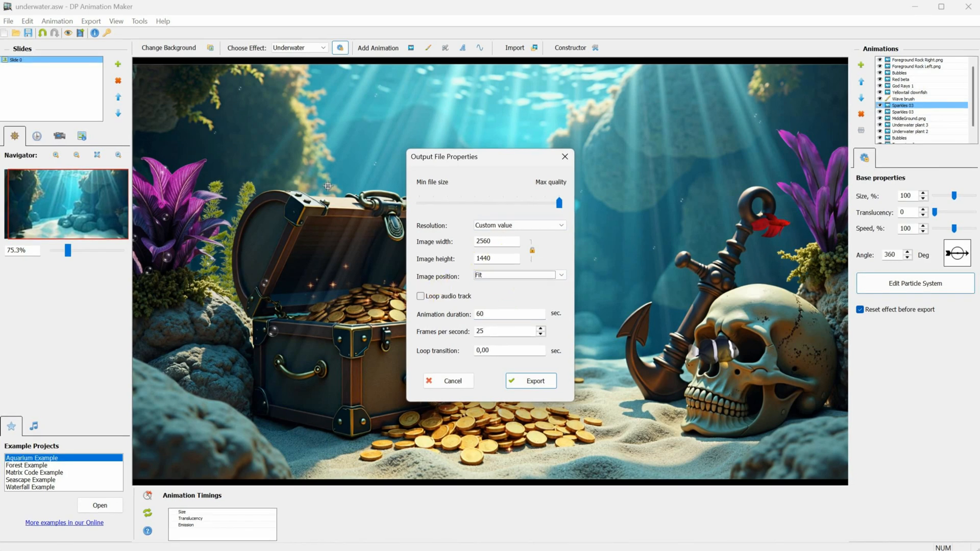
type("30")
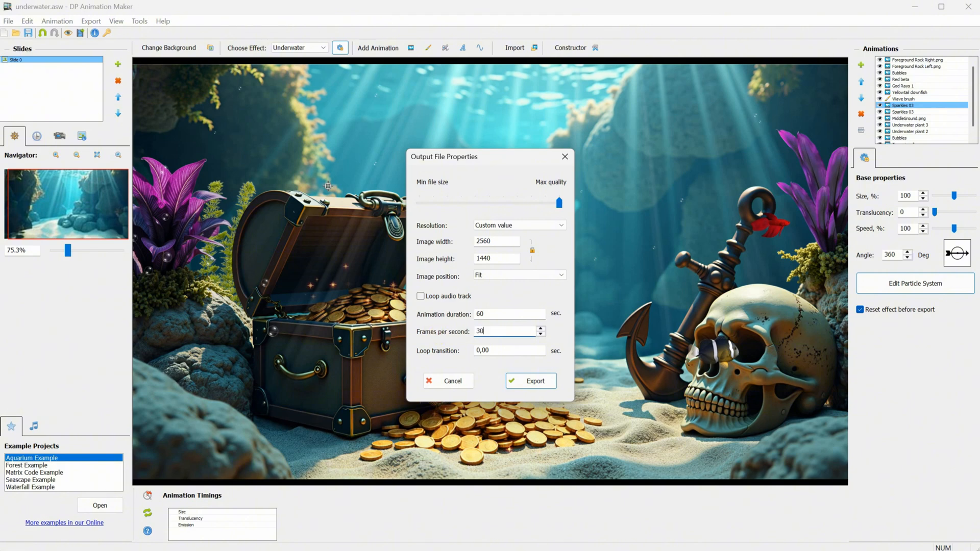
left_click(531, 381)
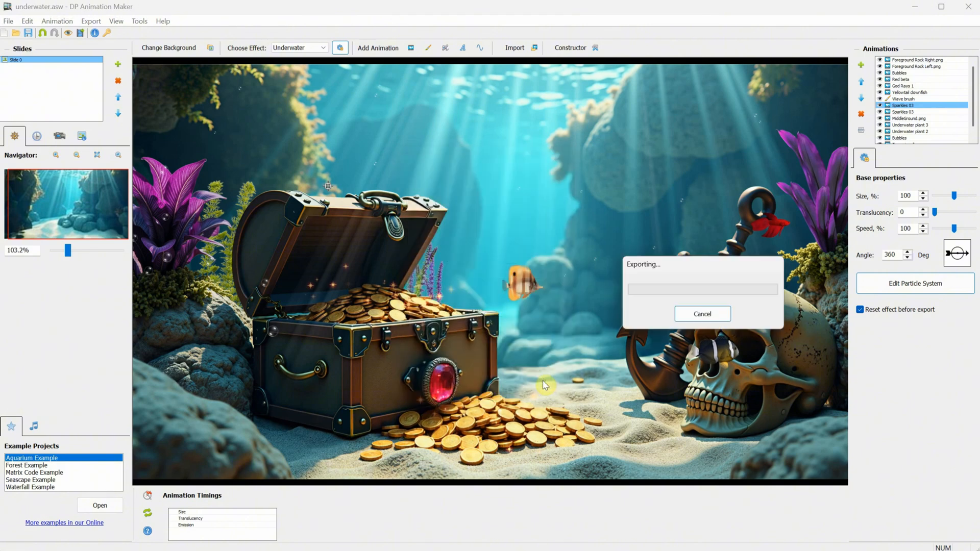